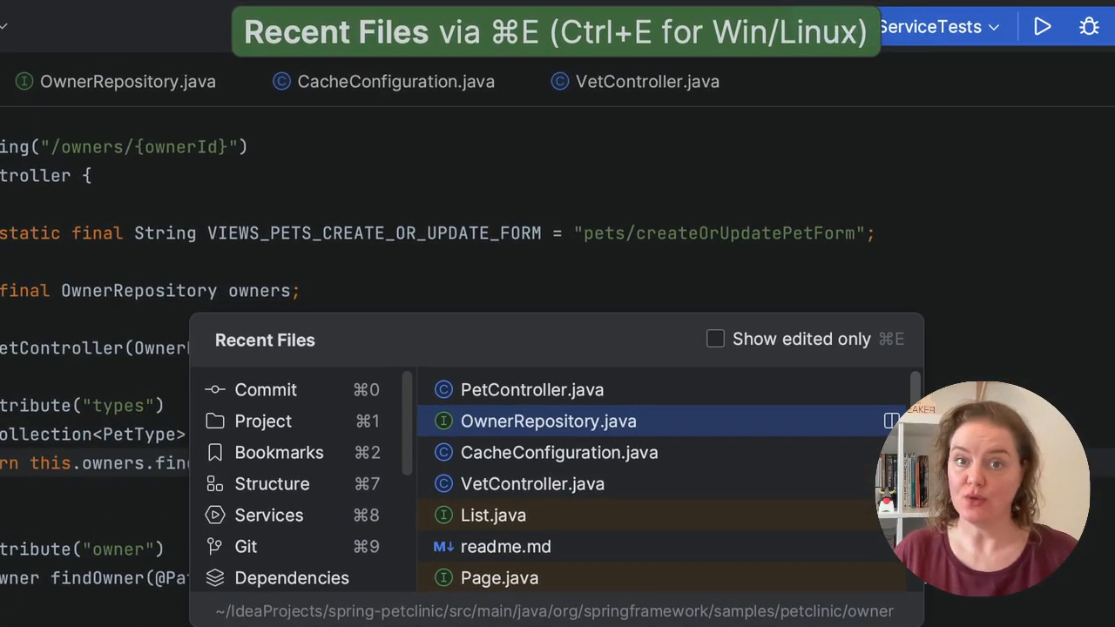
Open OwnerRepository.java from Recent Files, showing the findPetTypes method.
{"action": "key", "text": "Up"}
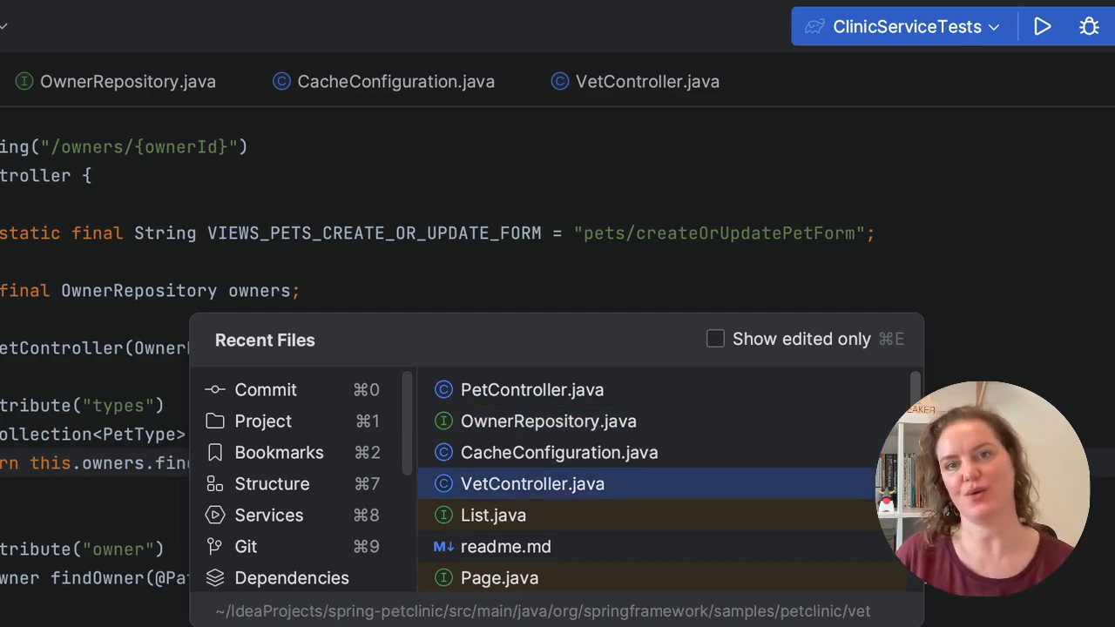
{"action": "left_click", "coordinate": [532, 389]}
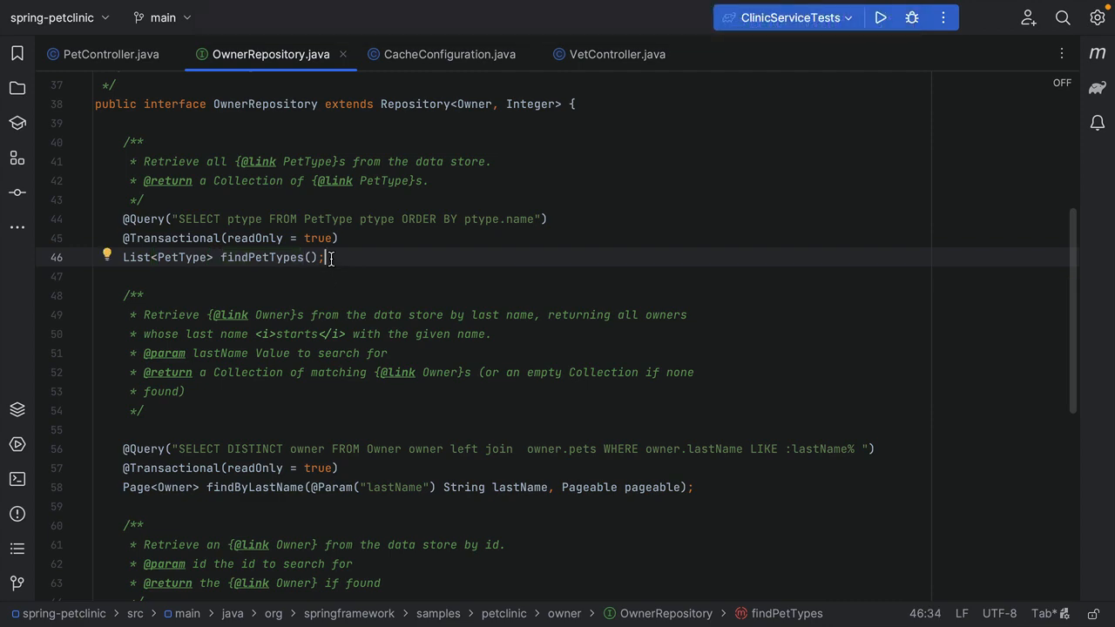
Bookmark line 46, the findPetTypes declaration, in OwnerRepository.java.
{"action": "key", "text": "F3"}
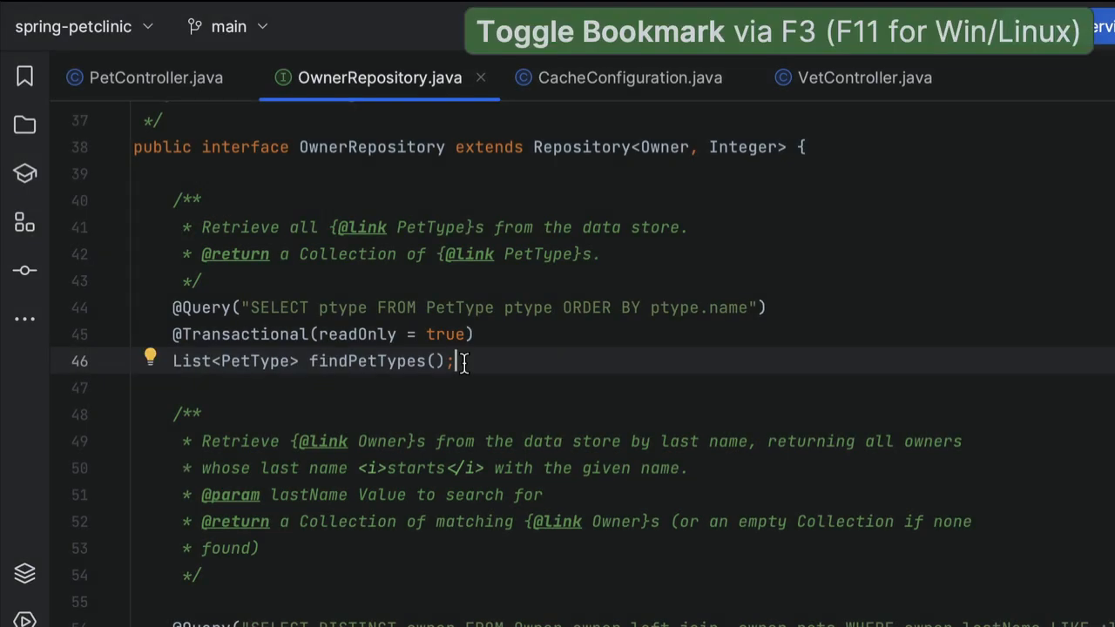
{"action": "right_click", "coordinate": [153, 236]}
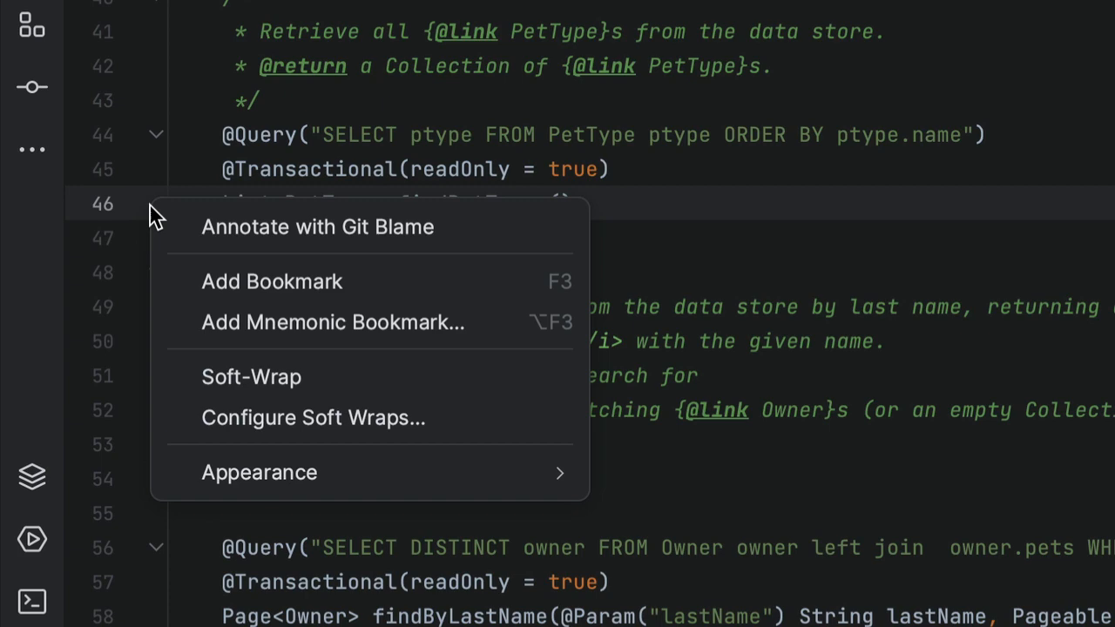
{"action": "mouse_move", "coordinate": [271, 281]}
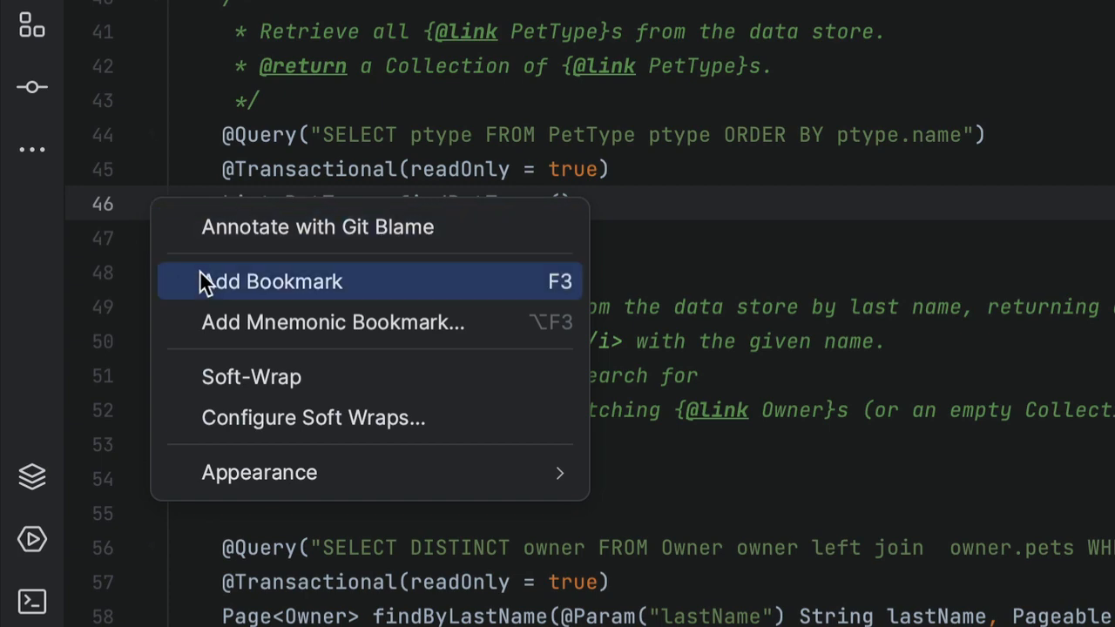
{"action": "left_click", "coordinate": [272, 281]}
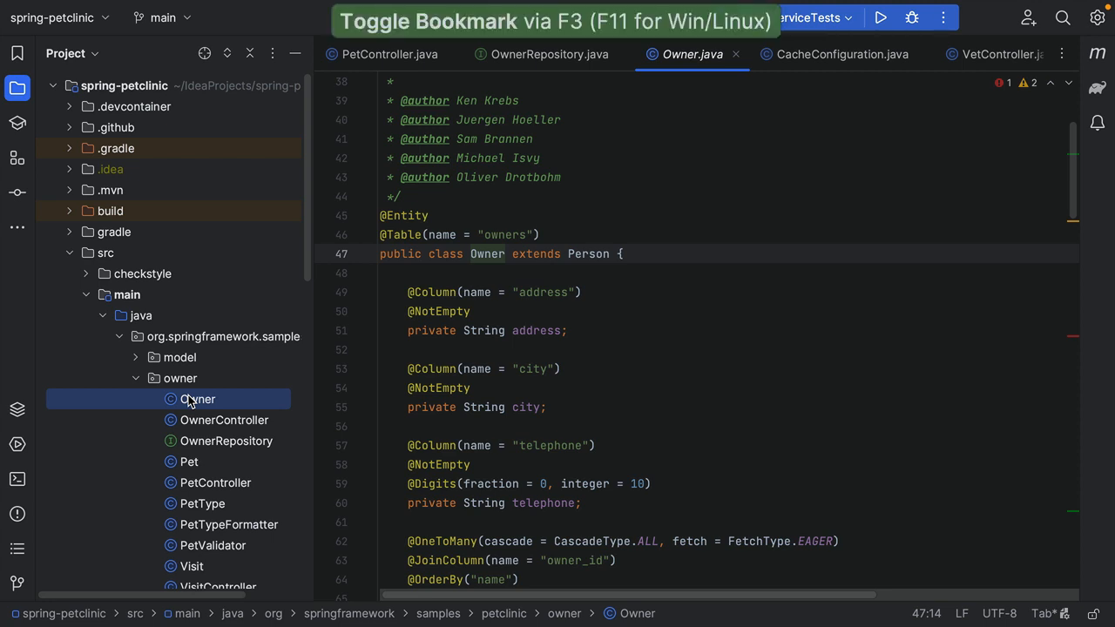
Add a whole-file bookmark for Owner.java from the Project tree.
{"action": "right_click", "coordinate": [197, 399]}
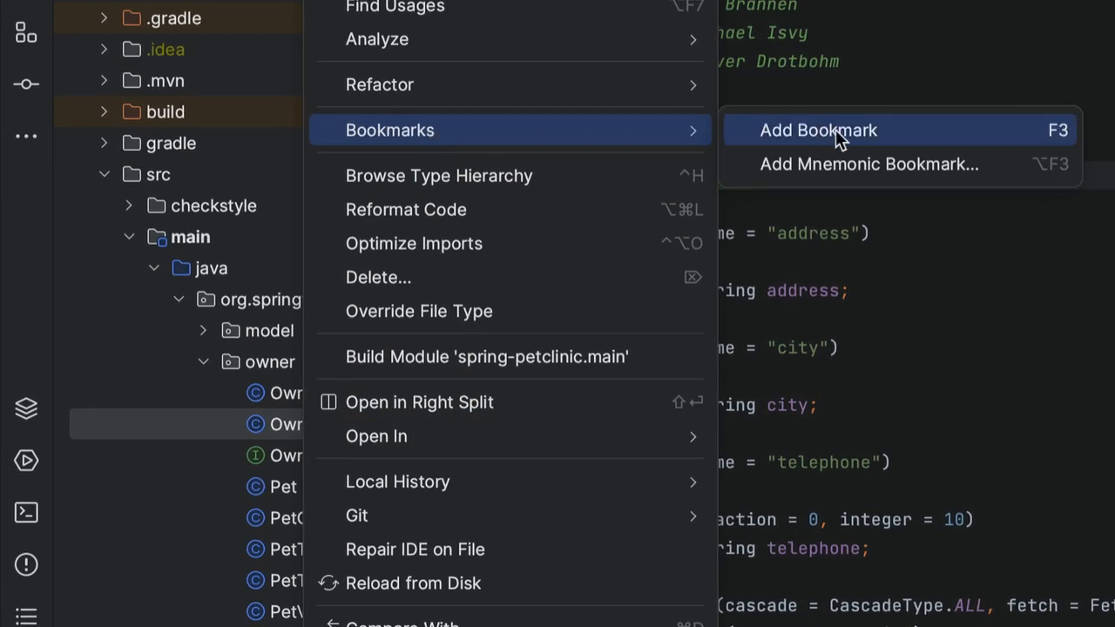
{"action": "left_click", "coordinate": [817, 130]}
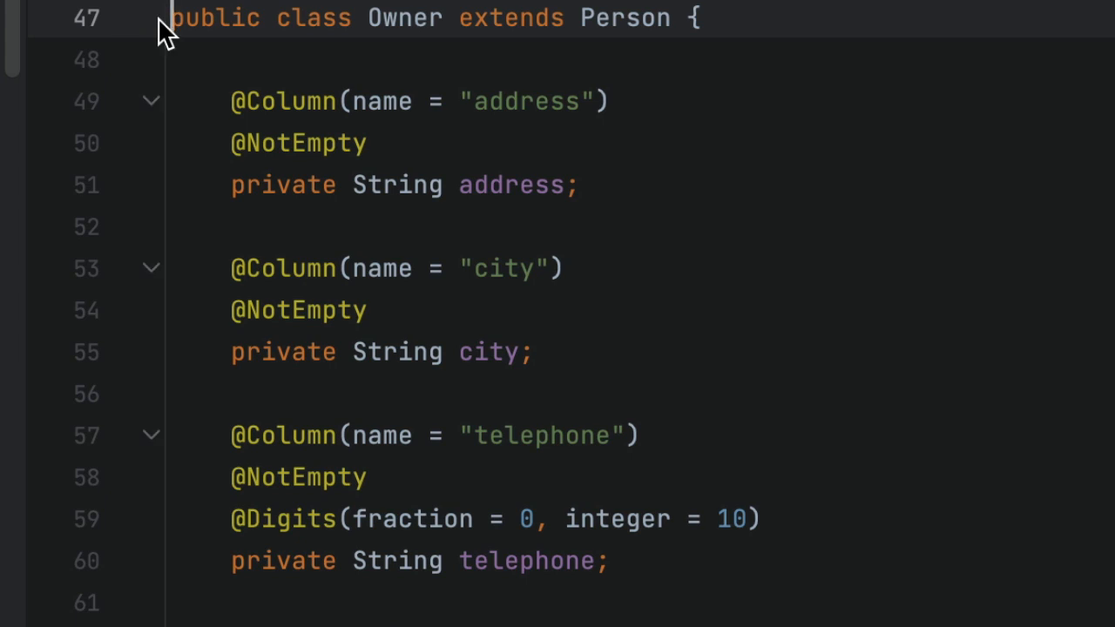
Add a mnemonic bookmark described 'bookmark' on Owner's class declaration line.
{"action": "right_click", "coordinate": [161, 18]}
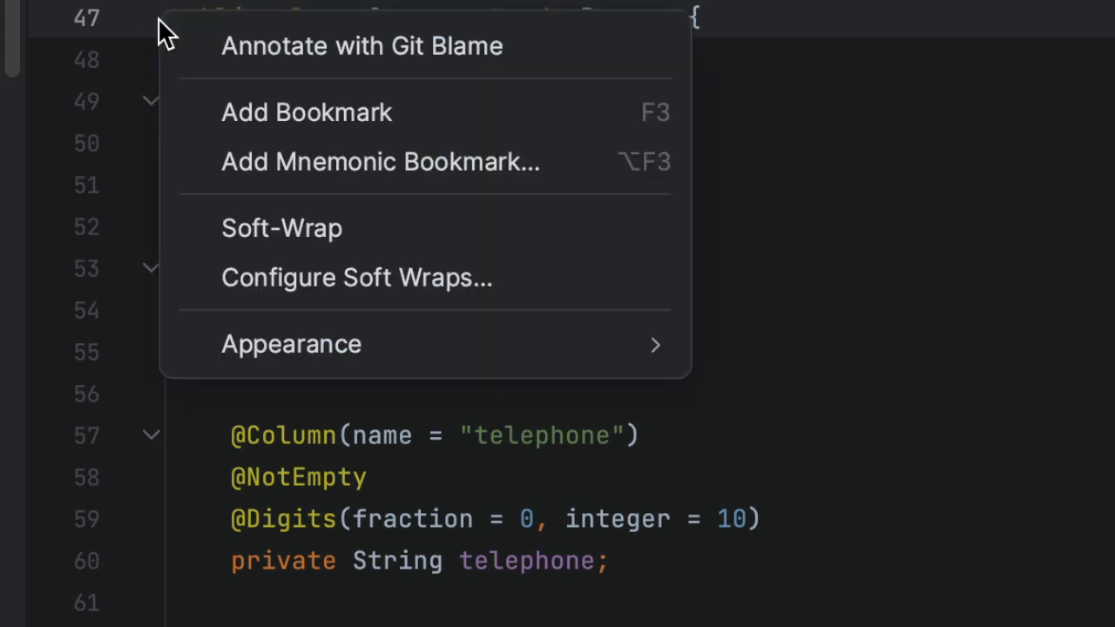
{"action": "mouse_move", "coordinate": [290, 162]}
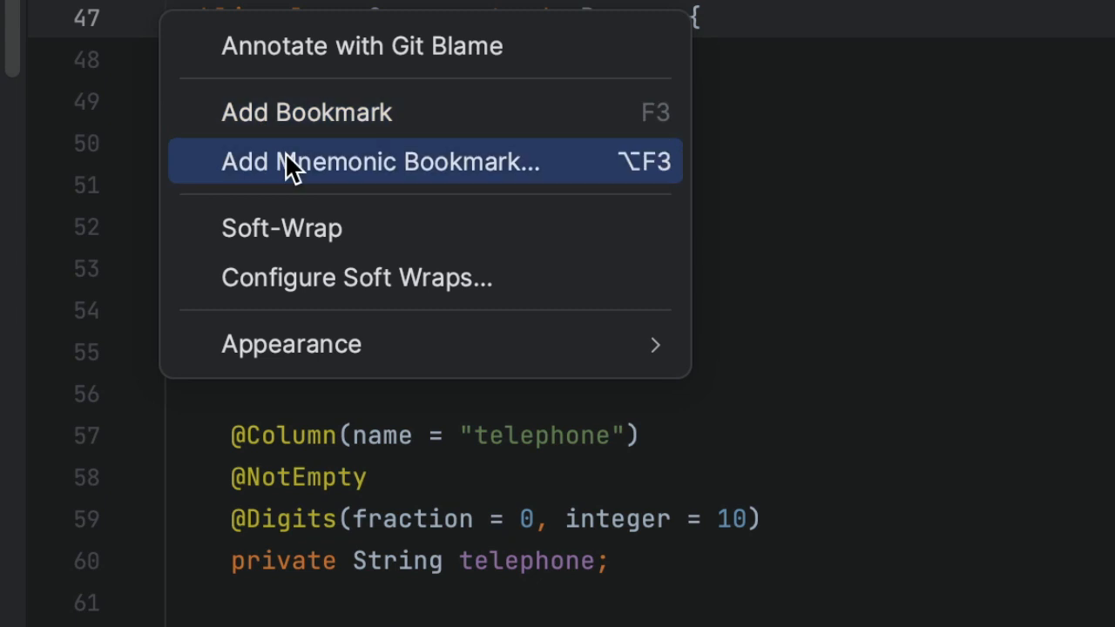
{"action": "left_click", "coordinate": [379, 161]}
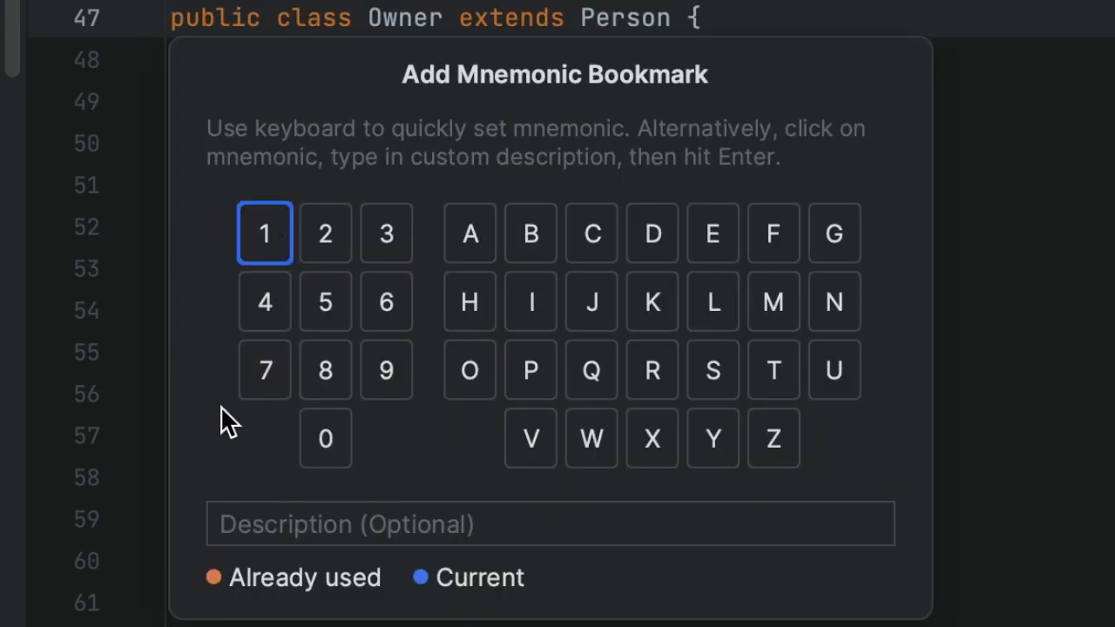
{"action": "left_click", "coordinate": [549, 524]}
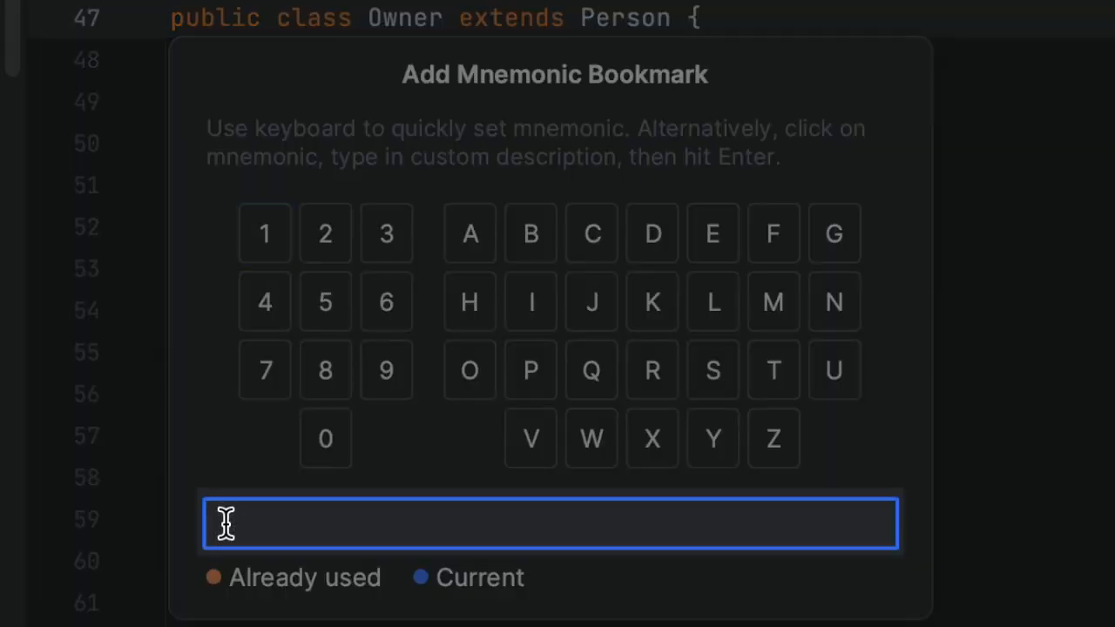
{"action": "type", "text": "bookma"}
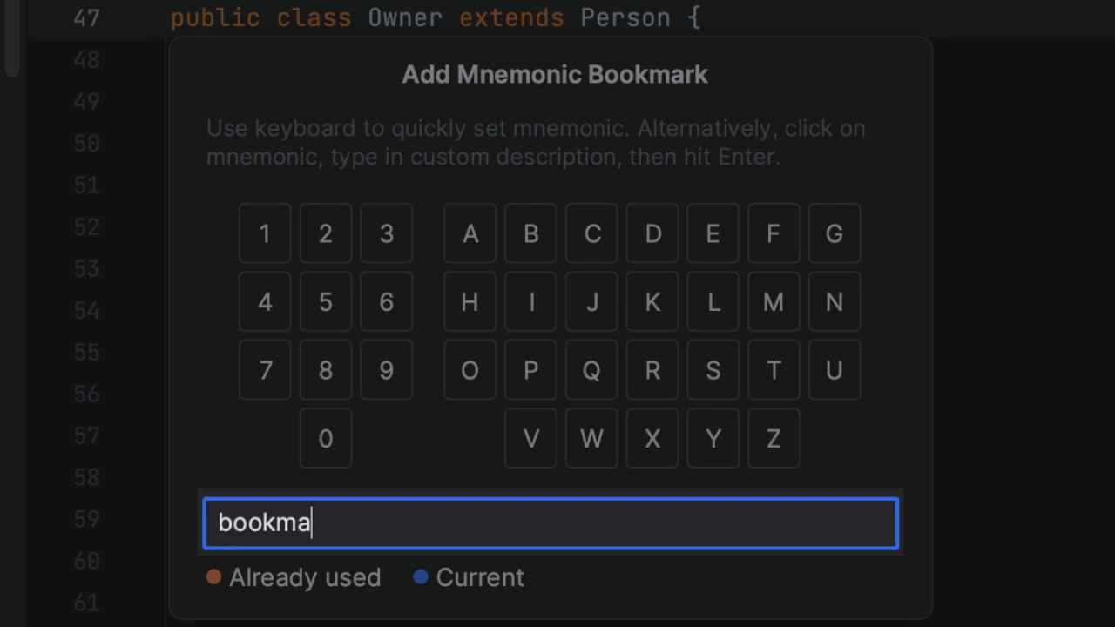
{"action": "type", "text": "rk"}
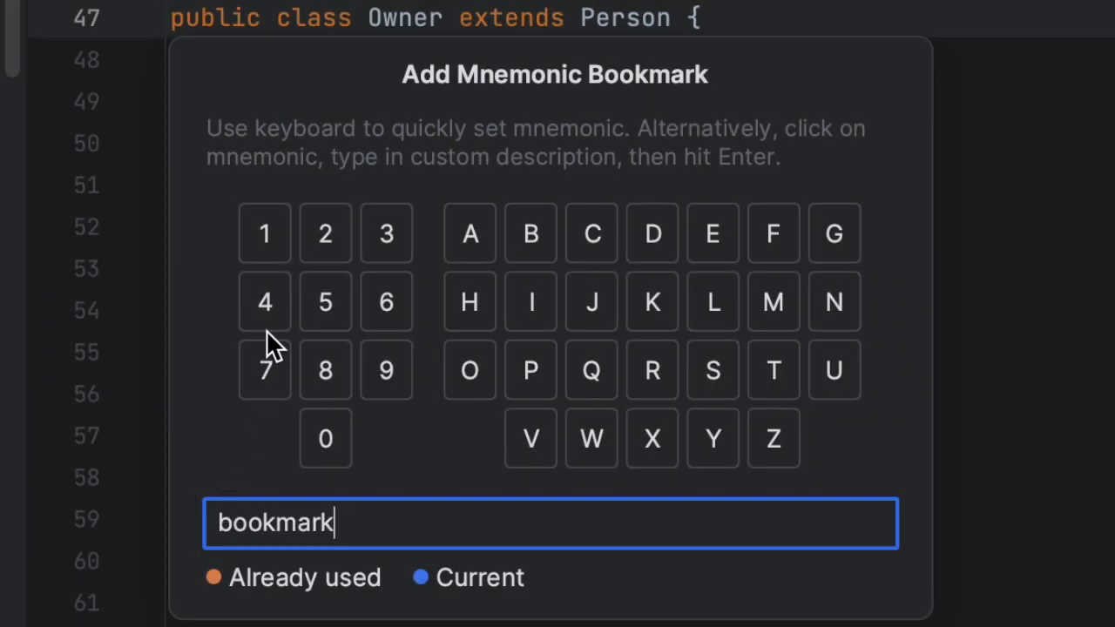
{"action": "left_click", "coordinate": [265, 232]}
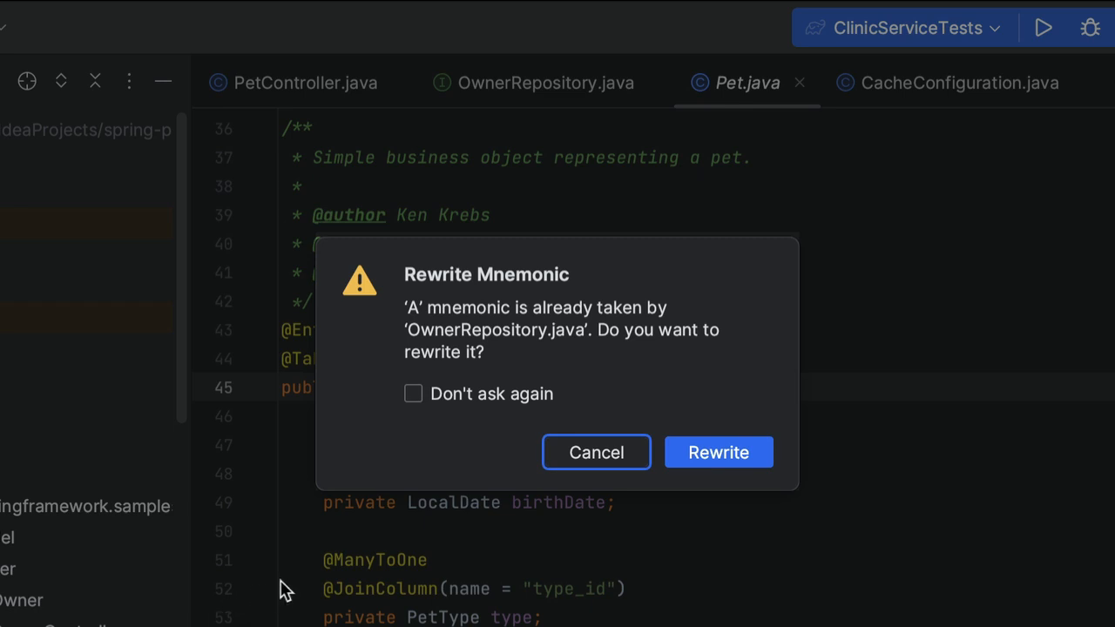
{"action": "mouse_move", "coordinate": [462, 423]}
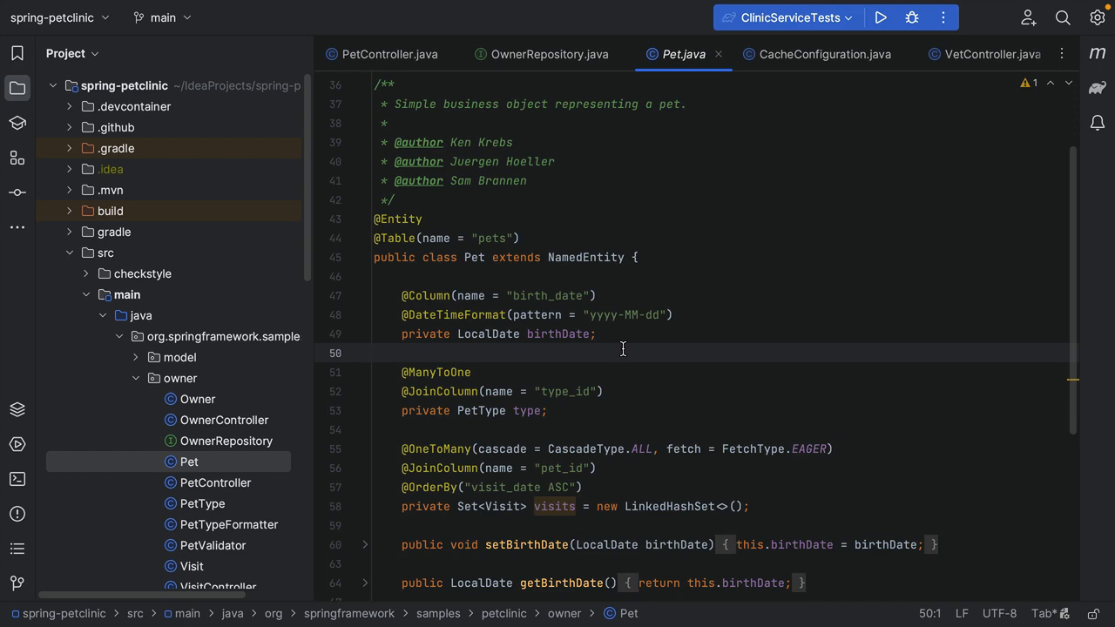
Browse the line bookmarks, jumping between the Owner.java and findPetTypes bookmarks.
{"action": "key", "text": "shift+f11"}
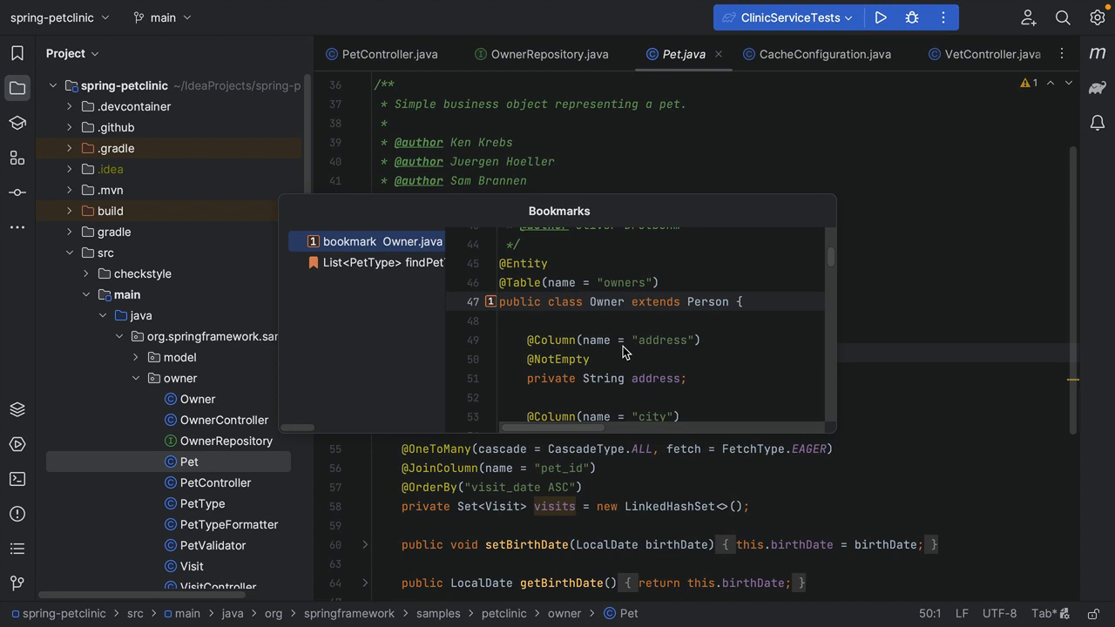
{"action": "left_click", "coordinate": [179, 9]}
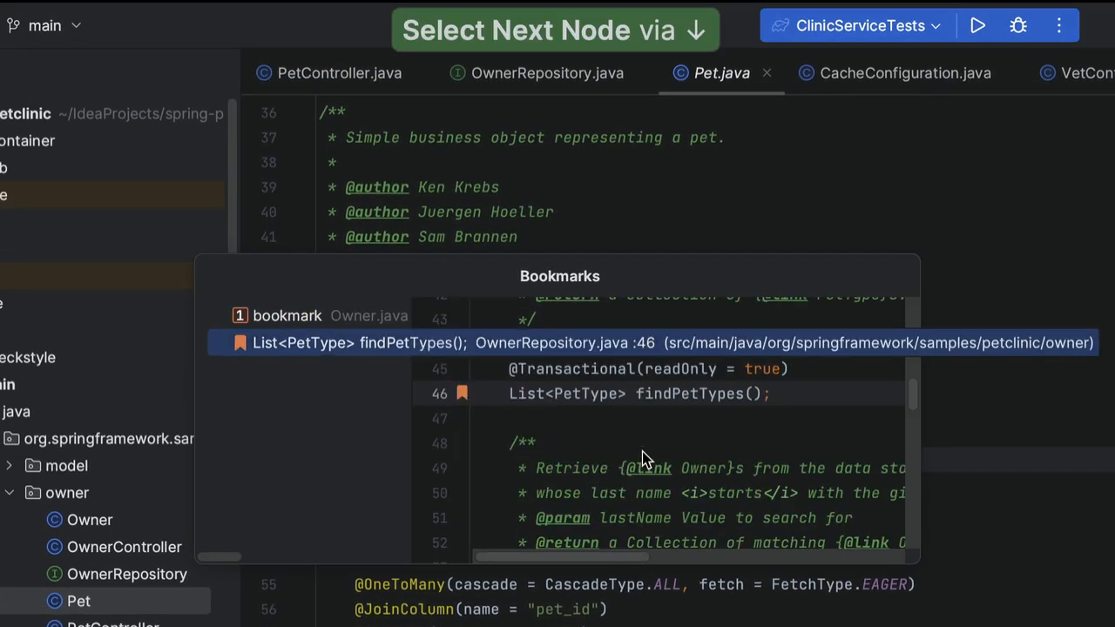
{"action": "key", "text": "up"}
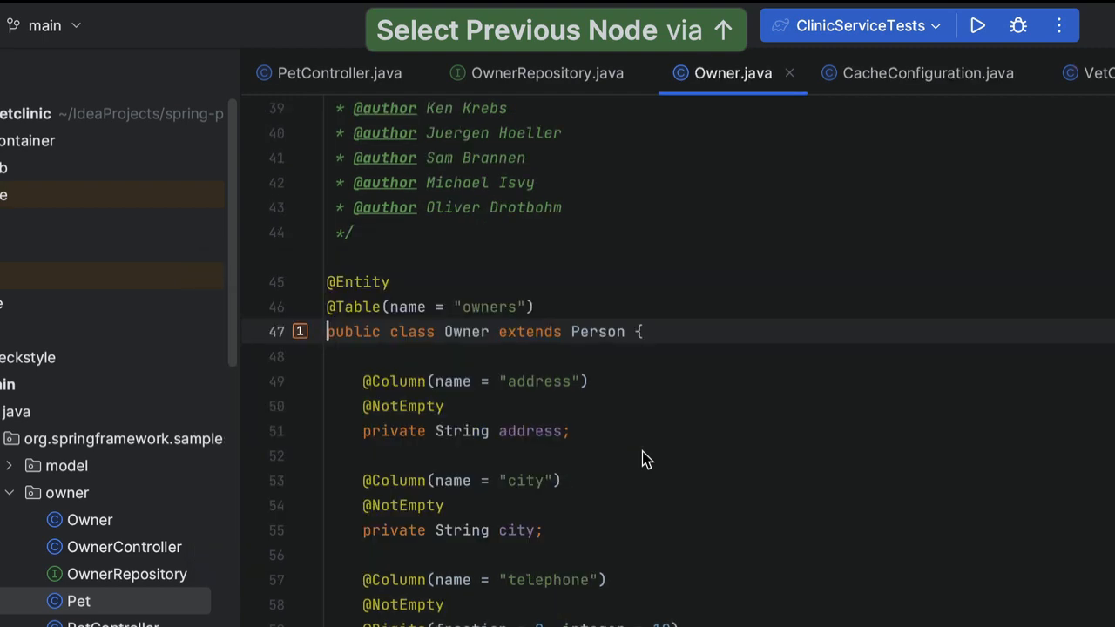
{"action": "left_click", "coordinate": [547, 72]}
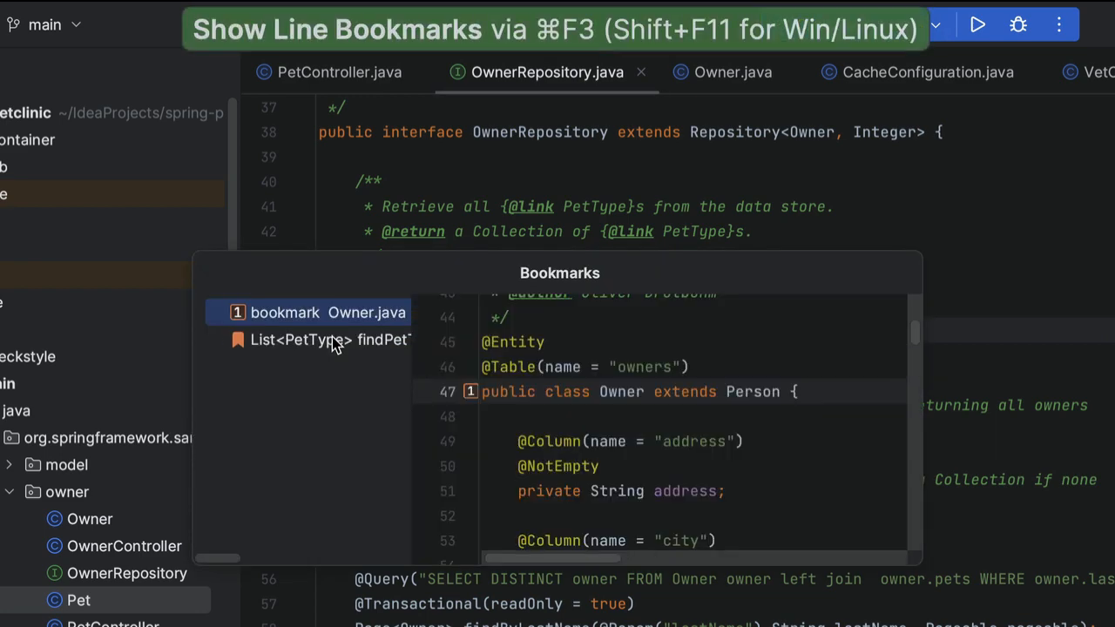
{"action": "left_click", "coordinate": [285, 312]}
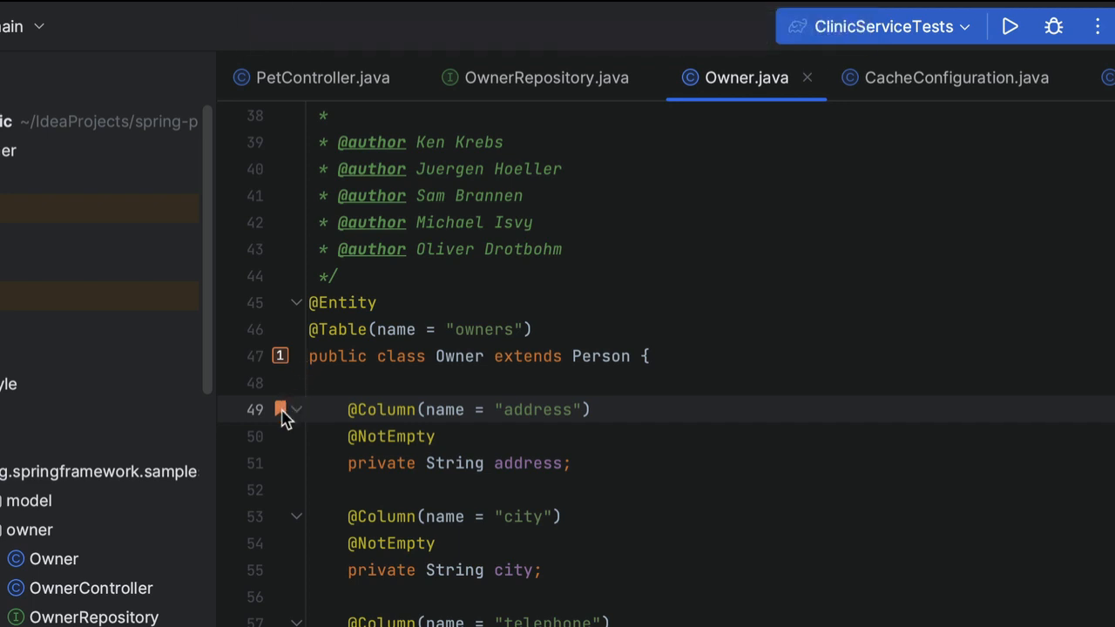
Assign mnemonic 2 to the line 49 bookmark in Owner.java.
{"action": "right_click", "coordinate": [281, 409]}
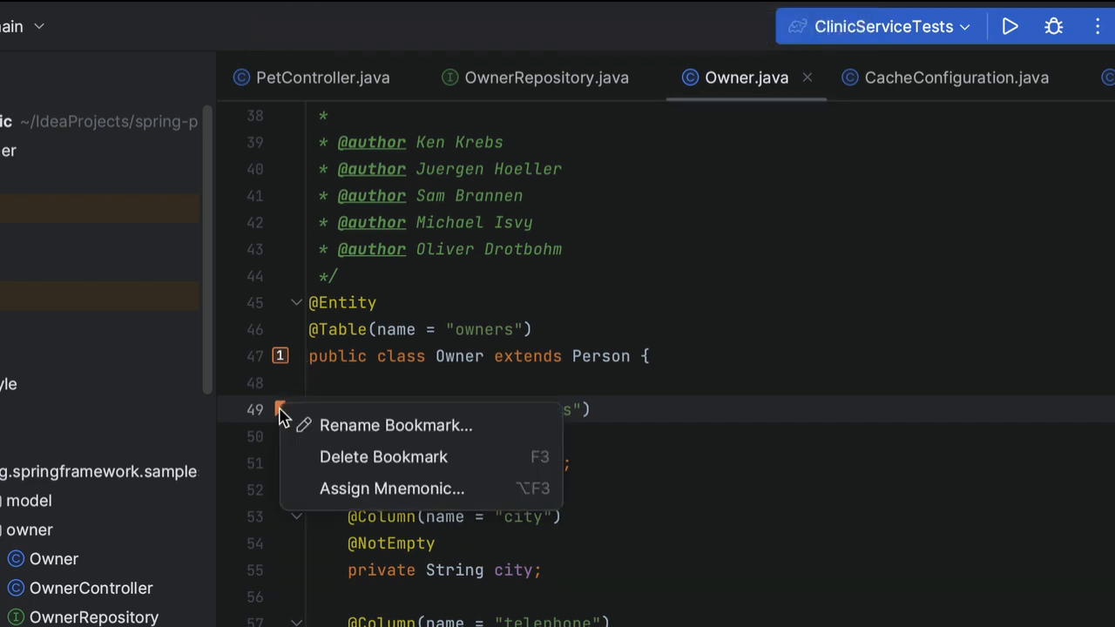
{"action": "mouse_move", "coordinate": [392, 488]}
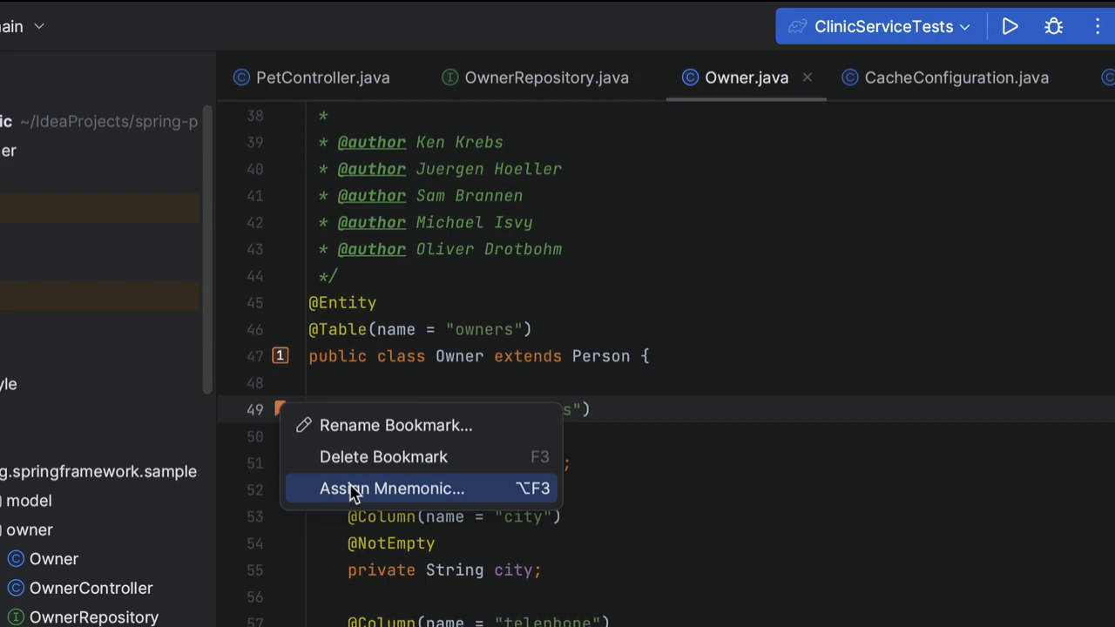
{"action": "left_click", "coordinate": [391, 488]}
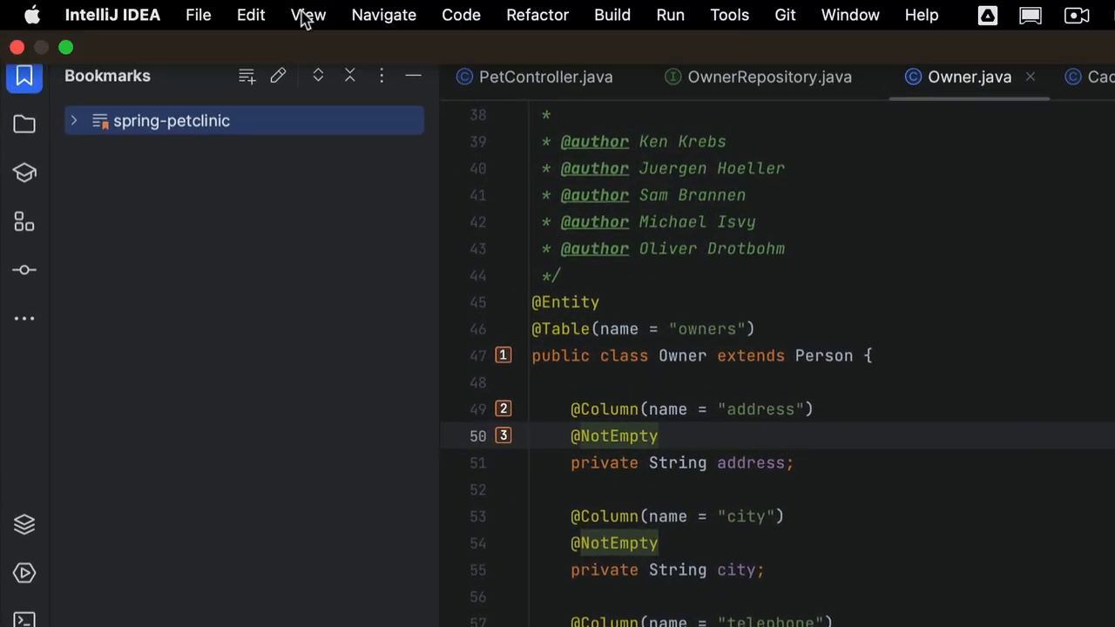
Open the Bookmarks tool window and expand spring-petclinic and Owner.java.
{"action": "left_click", "coordinate": [308, 14]}
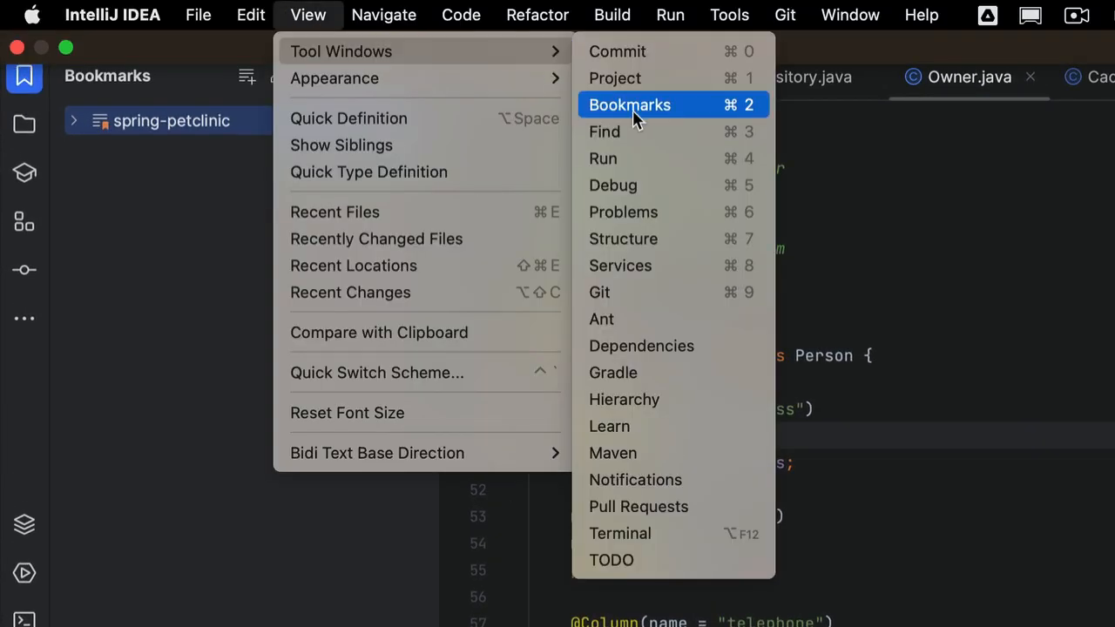
{"action": "left_click", "coordinate": [629, 105]}
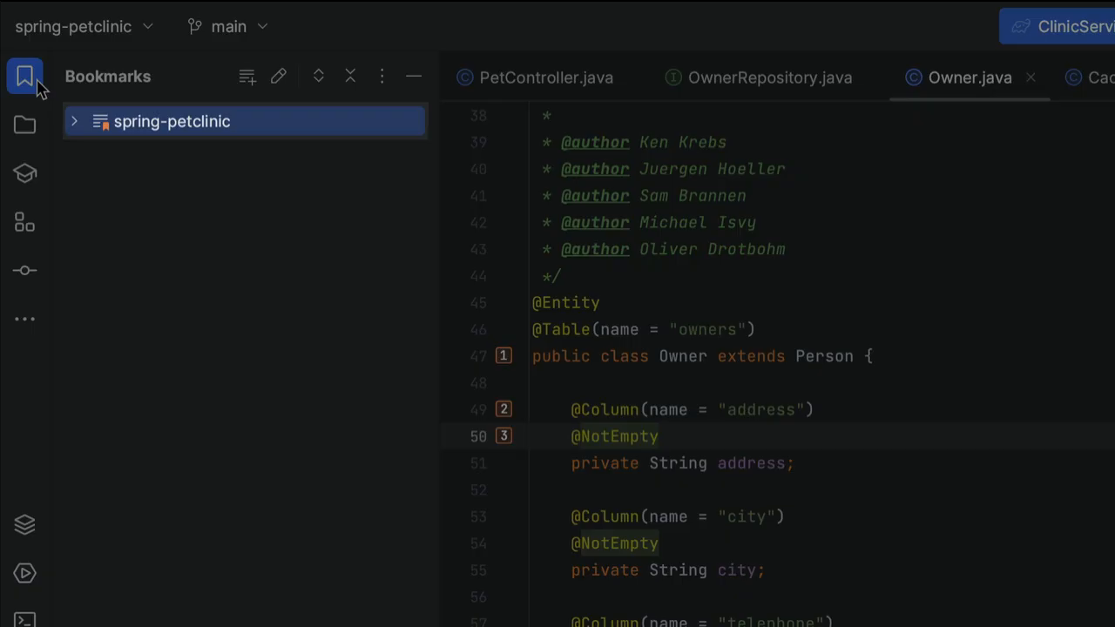
{"action": "mouse_move", "coordinate": [74, 121]}
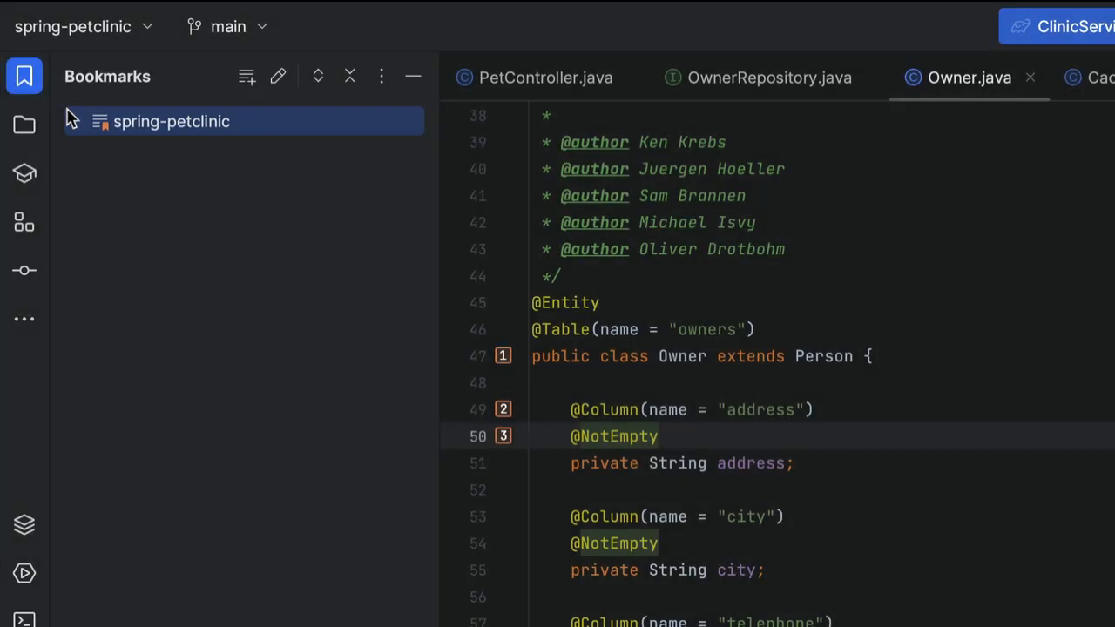
{"action": "left_click", "coordinate": [74, 121]}
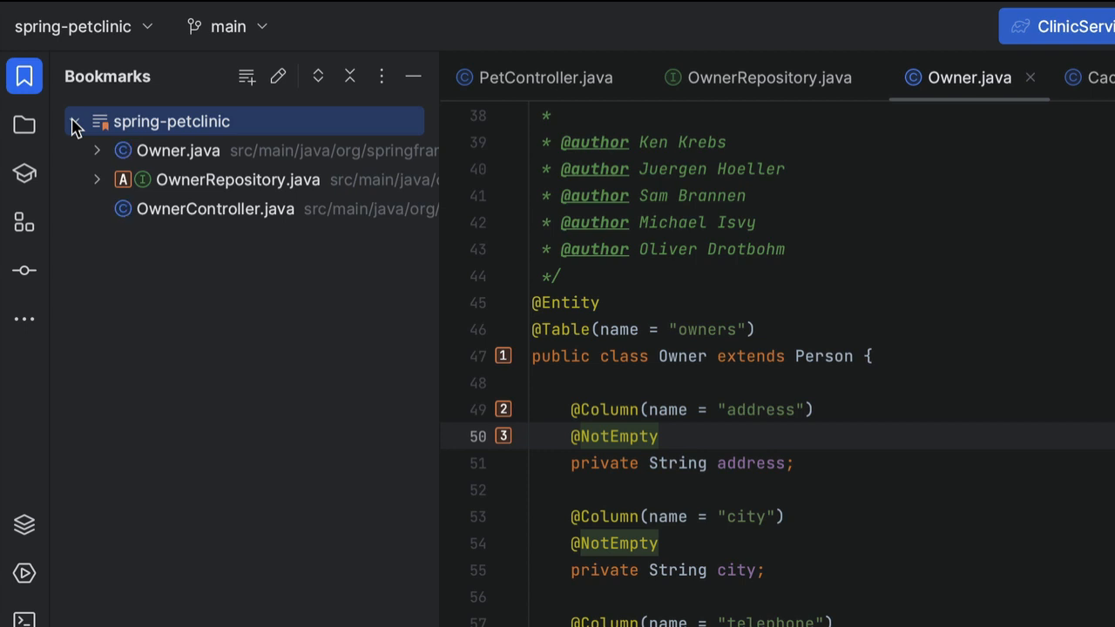
{"action": "left_click", "coordinate": [97, 150]}
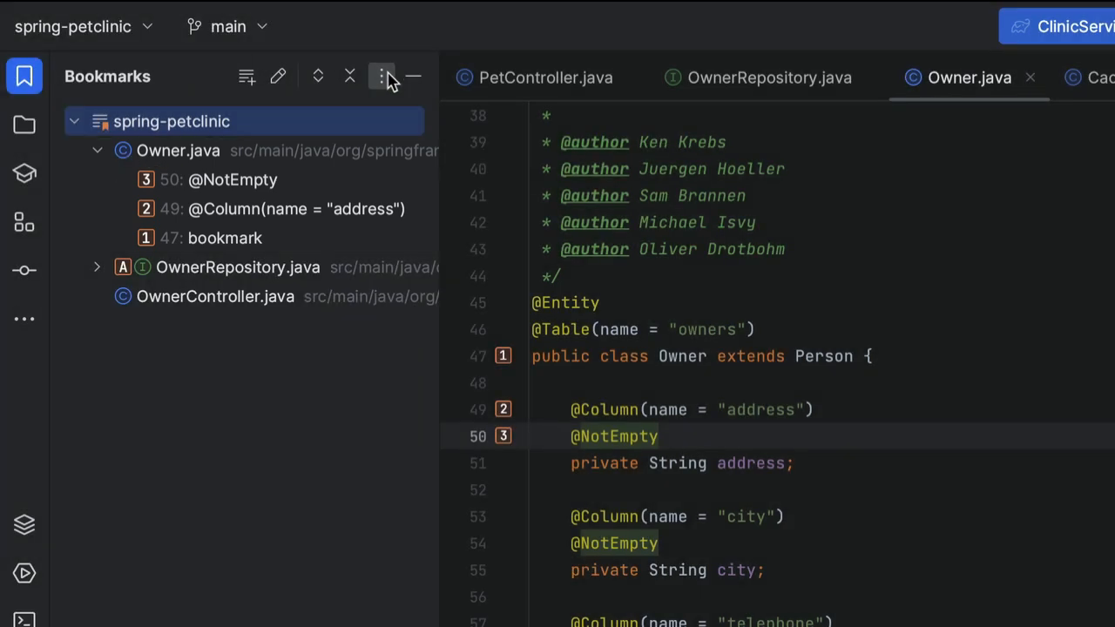
{"action": "left_click", "coordinate": [382, 77]}
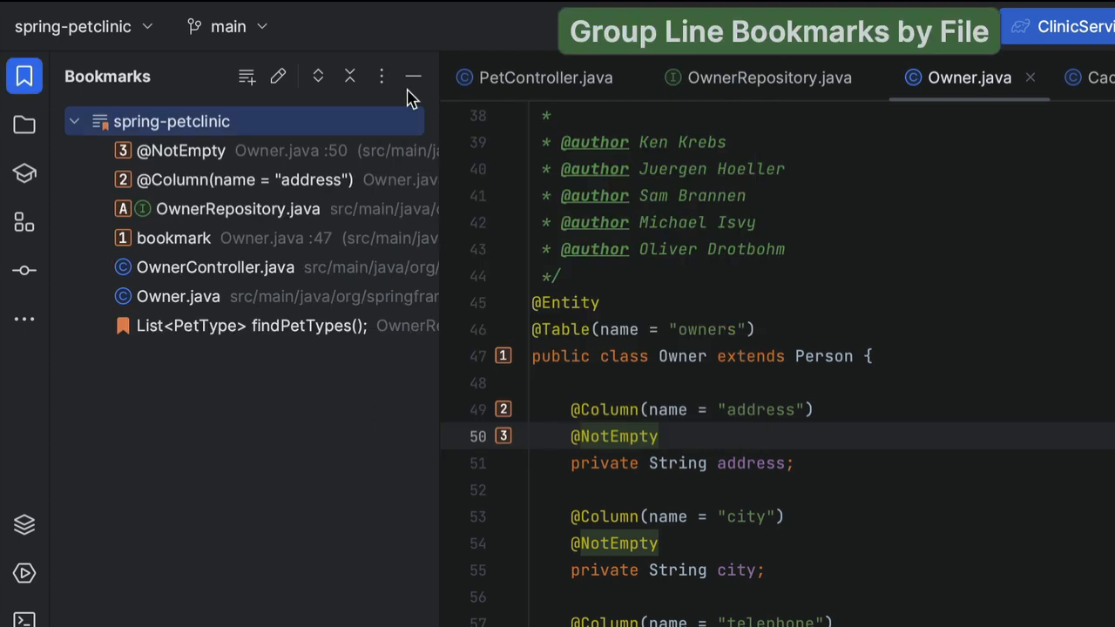
{"action": "left_click", "coordinate": [381, 77]}
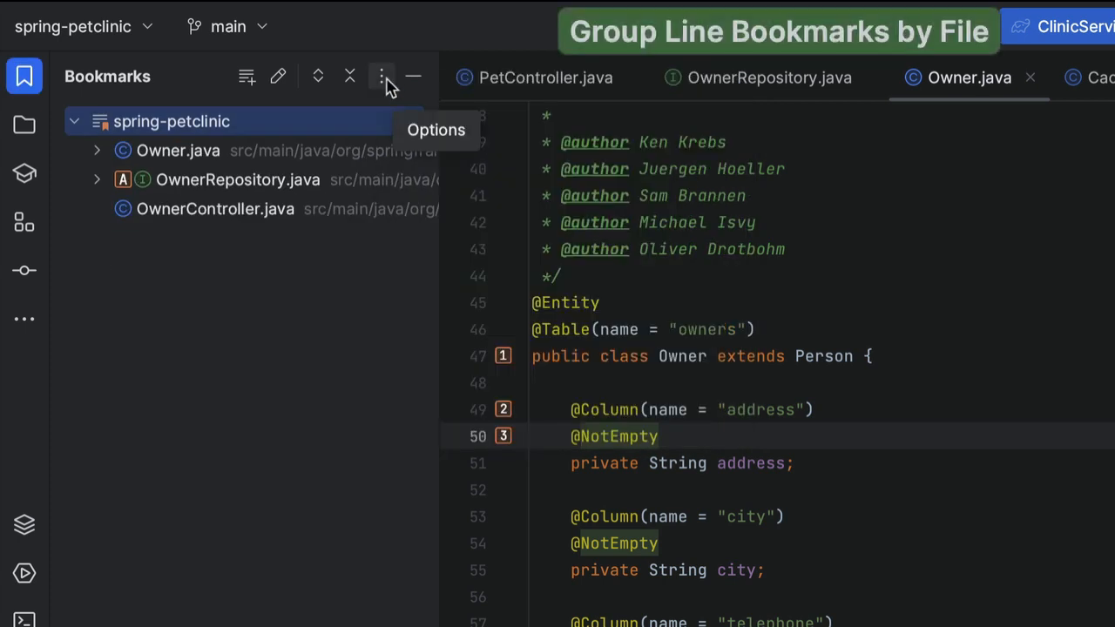
{"action": "left_click", "coordinate": [381, 76]}
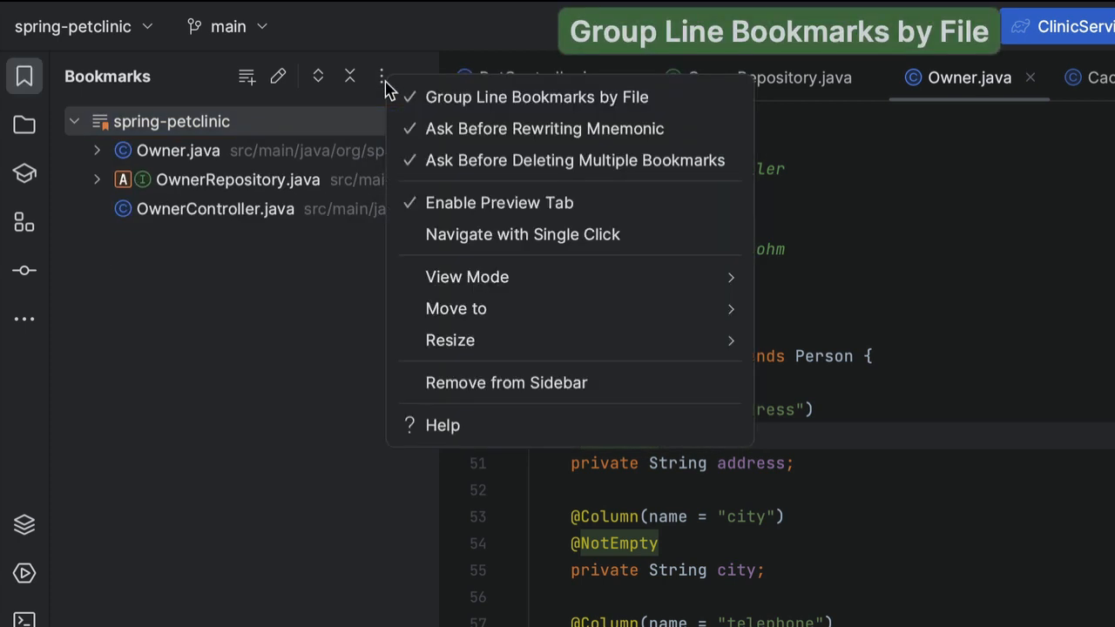
{"action": "mouse_move", "coordinate": [427, 242]}
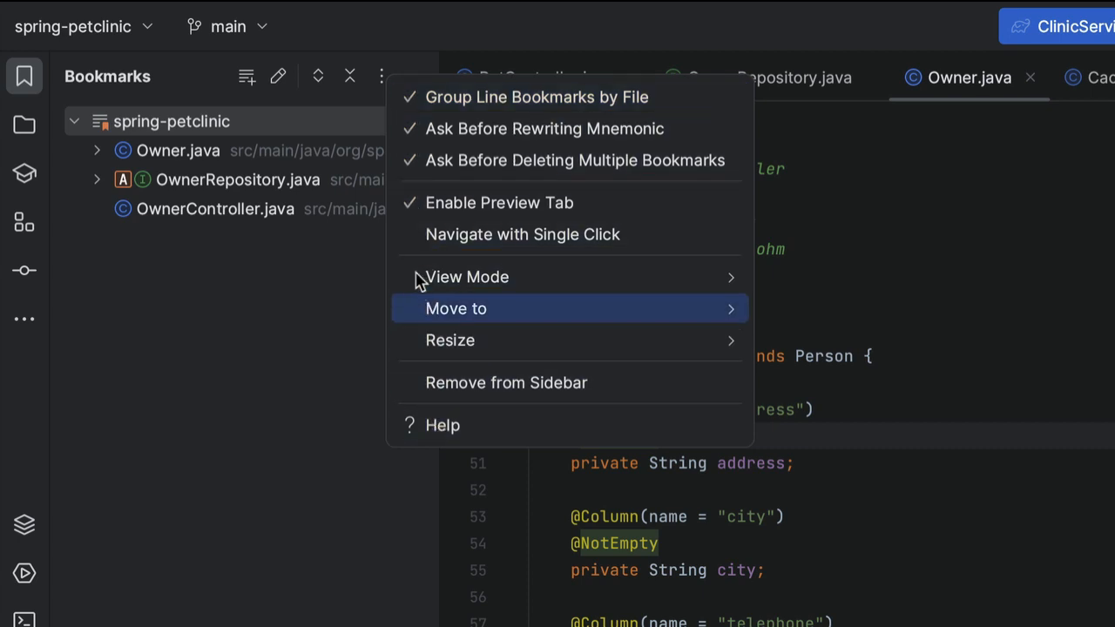
{"action": "mouse_move", "coordinate": [379, 83]}
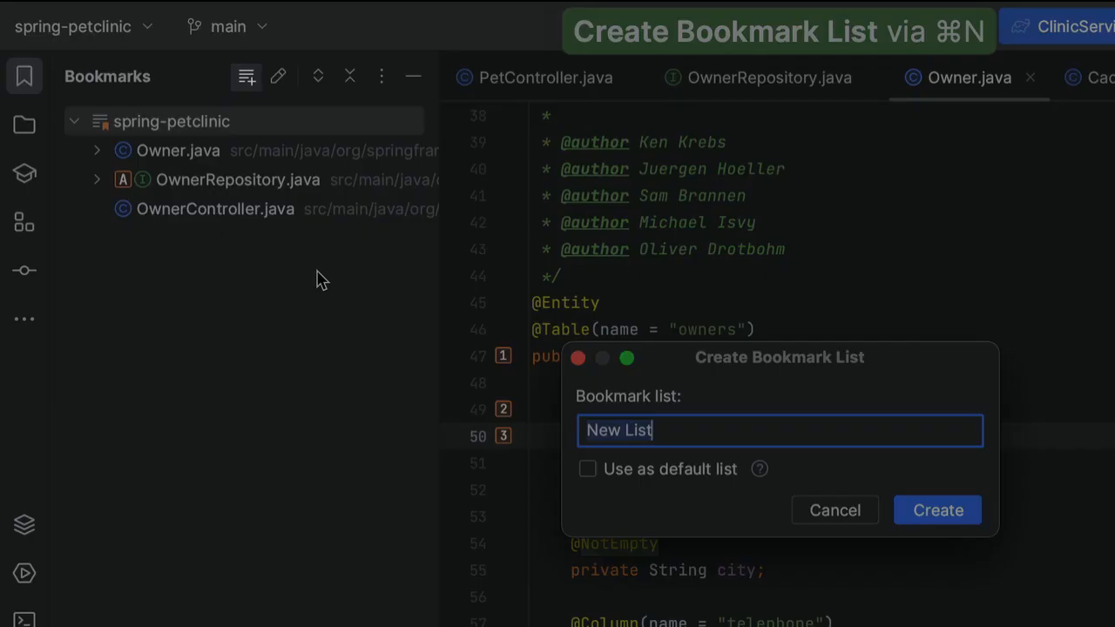
Enter OtherList as the new bookmark list name.
{"action": "type", "text": "OtherLi"}
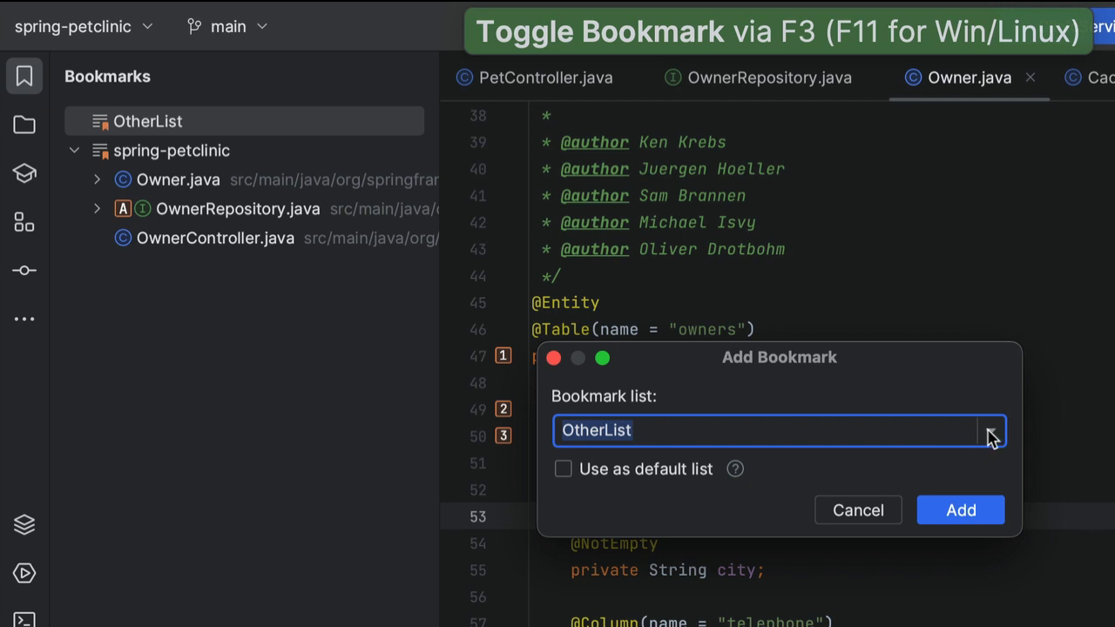
Add the line 53 city-column bookmark to the spring-petclinic list.
{"action": "left_click", "coordinate": [991, 431]}
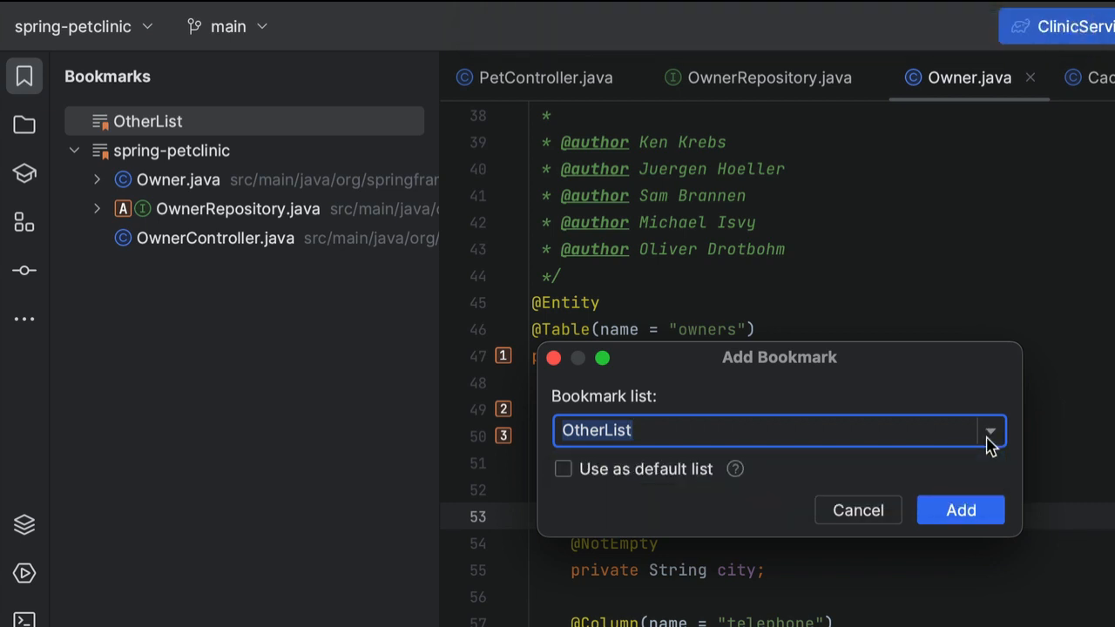
{"action": "left_click", "coordinate": [636, 430]}
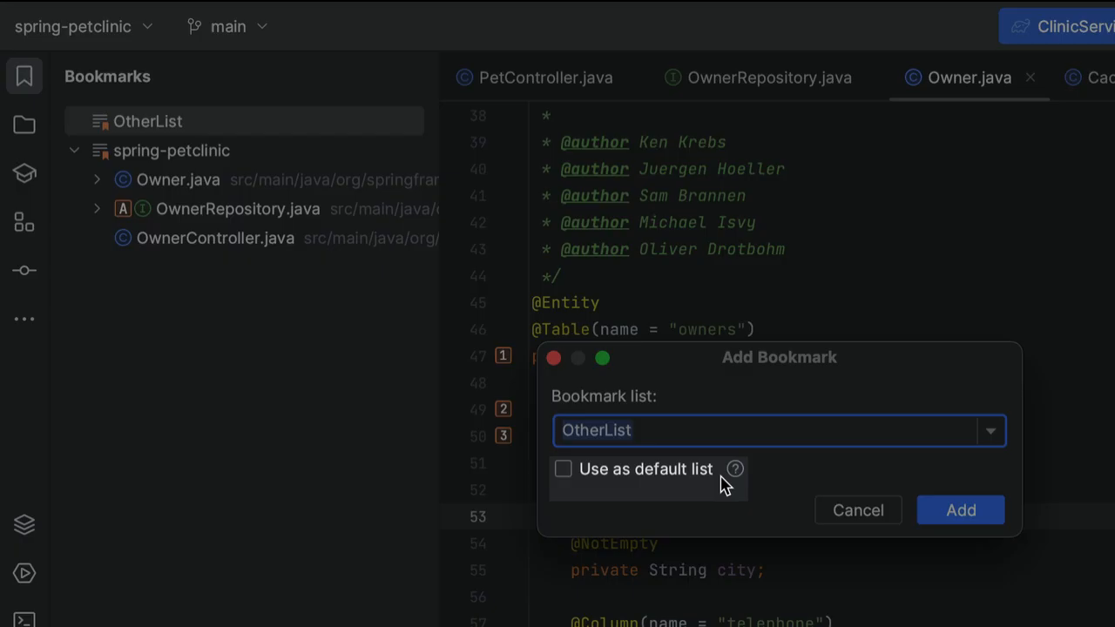
{"action": "left_click", "coordinate": [960, 509]}
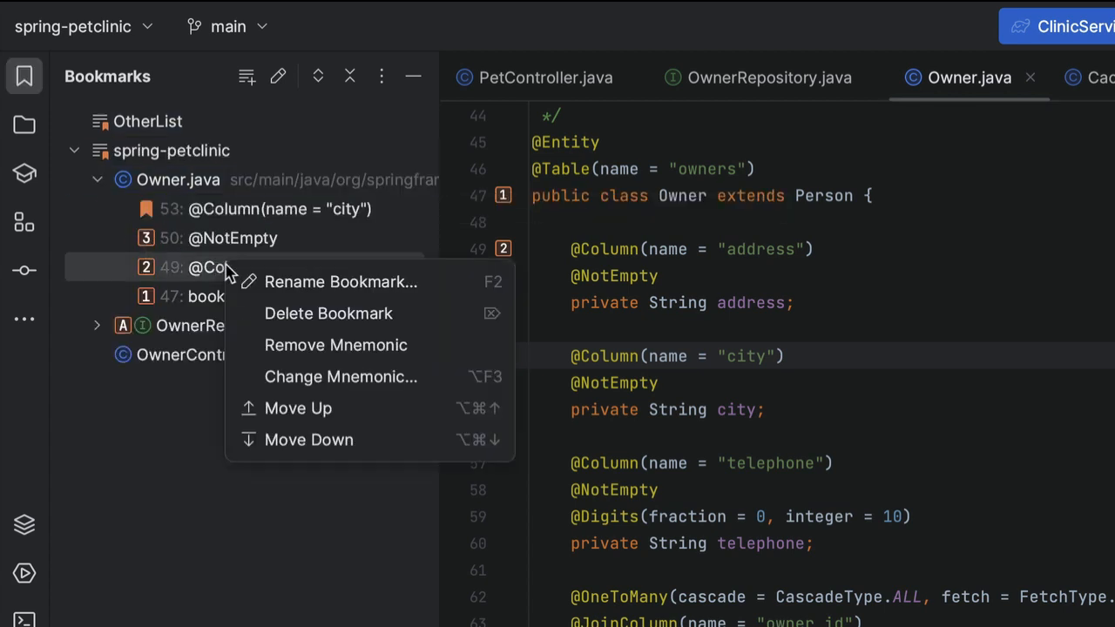
{"action": "mouse_move", "coordinate": [336, 345]}
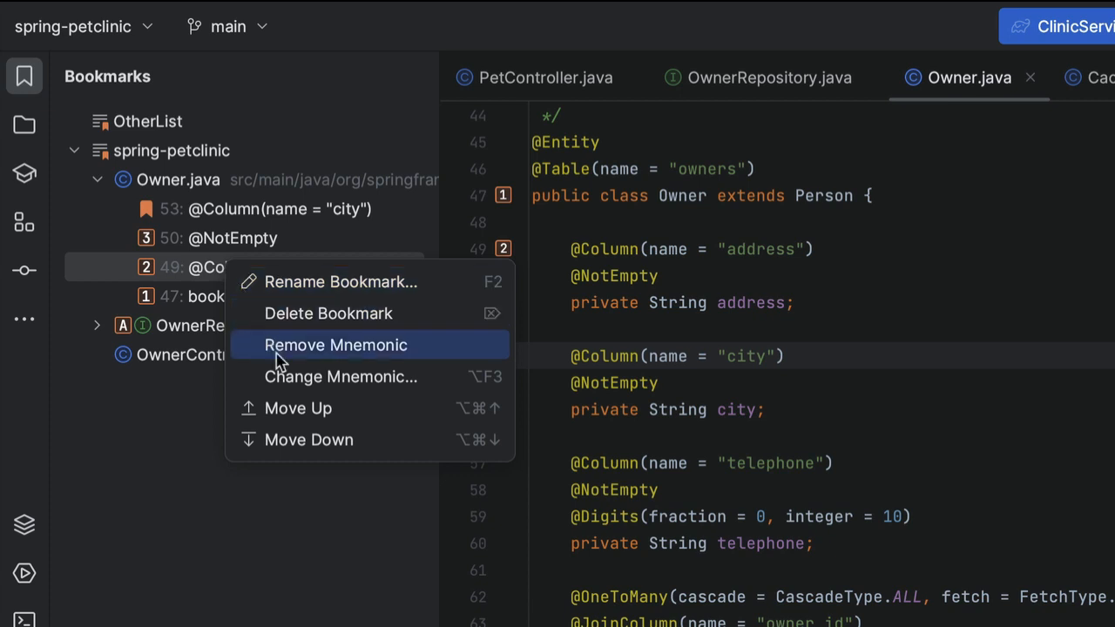
{"action": "mouse_move", "coordinate": [323, 440]}
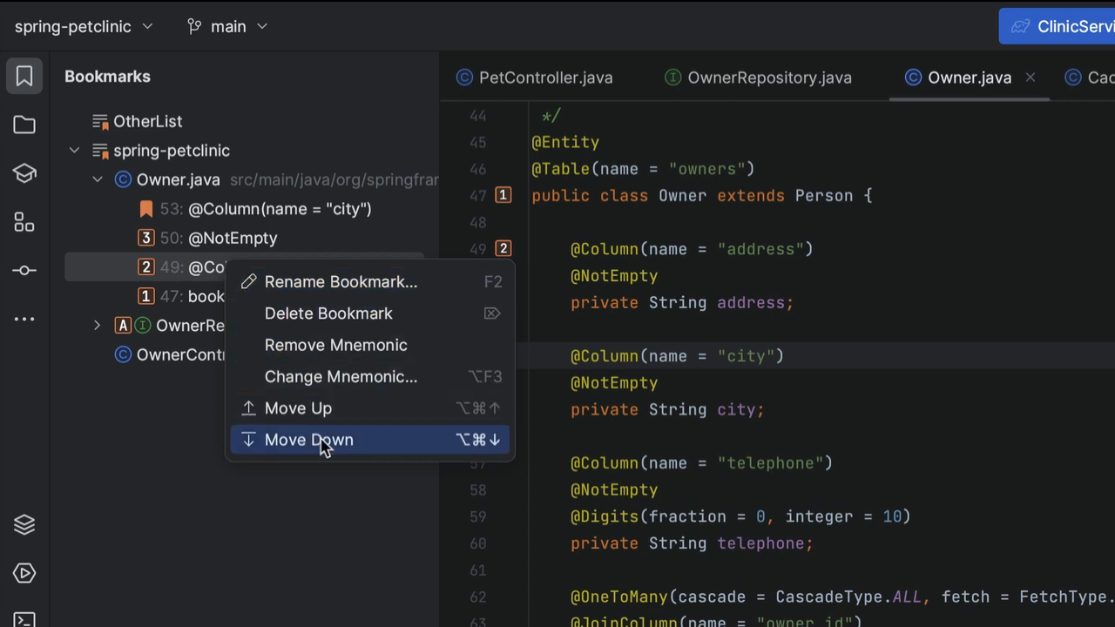
Move the address bookmark one place down among Owner.java's bookmarks.
{"action": "left_click", "coordinate": [308, 439]}
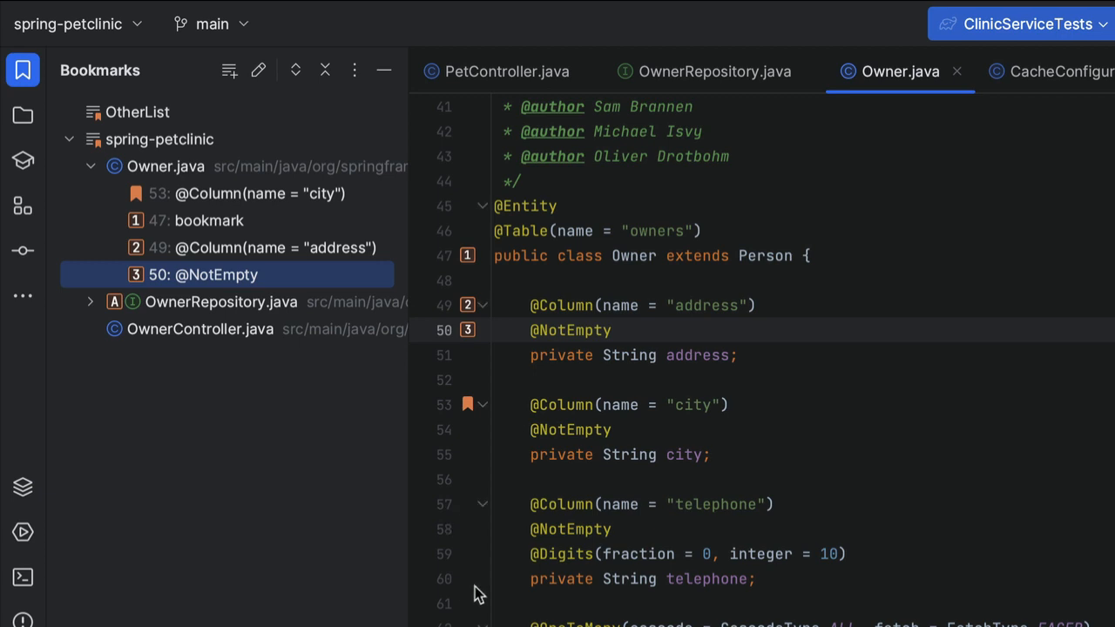
Hide the Bookmarks tool window, leaving Owner.java in the editor.
{"action": "left_click", "coordinate": [444, 578]}
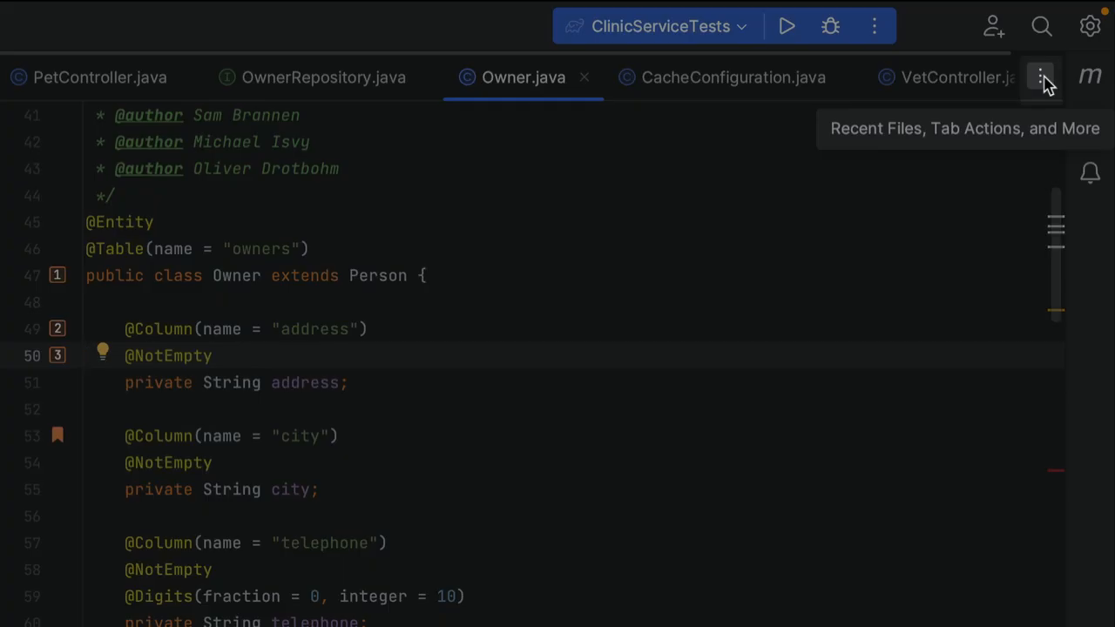
Bookmark the five open tabs into a new list named 'Tabs'.
{"action": "left_click", "coordinate": [1040, 77]}
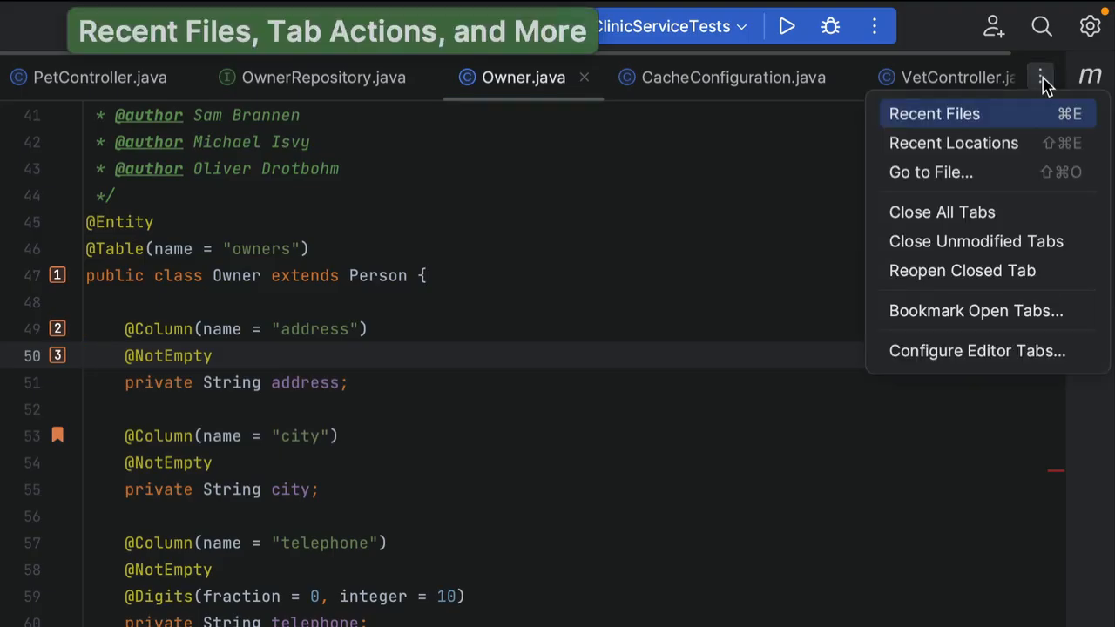
{"action": "mouse_move", "coordinate": [953, 143]}
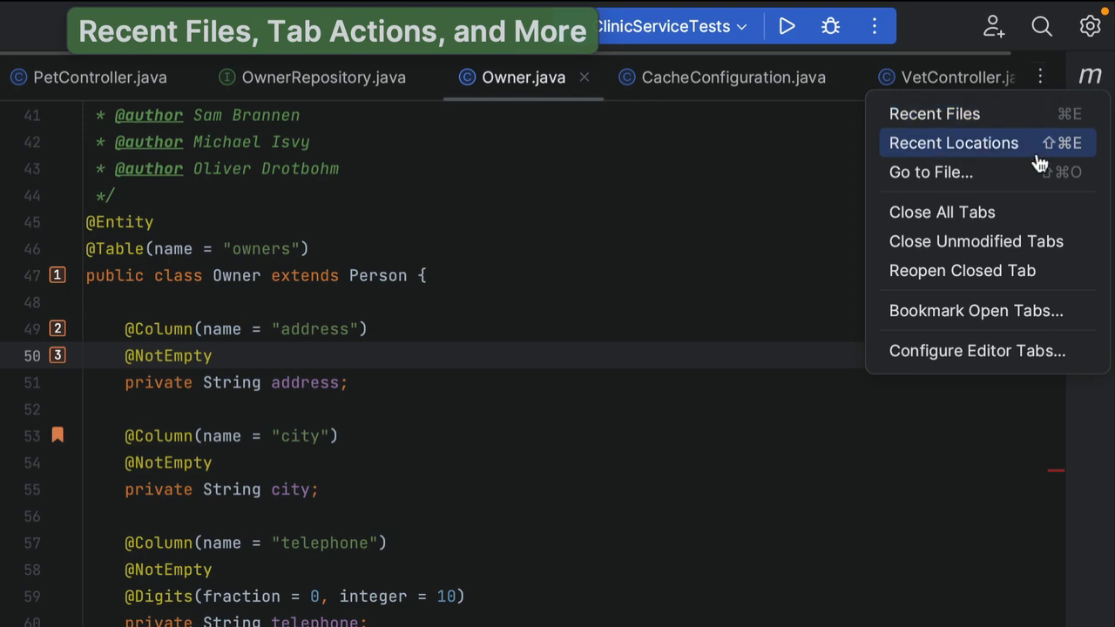
{"action": "left_click", "coordinate": [975, 310]}
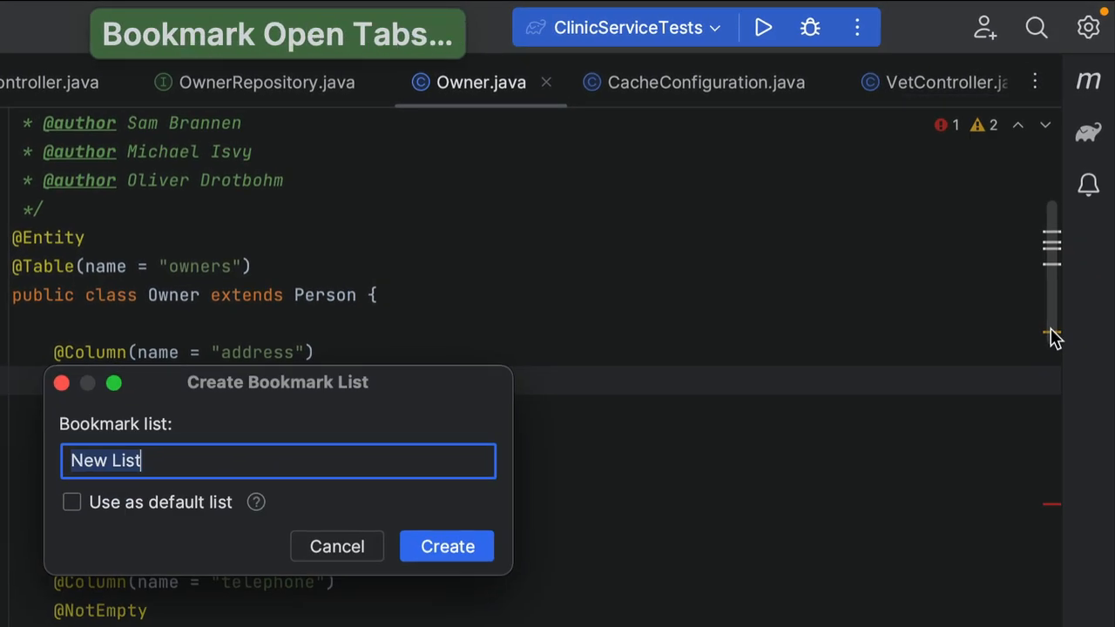
{"action": "type", "text": "Tab"}
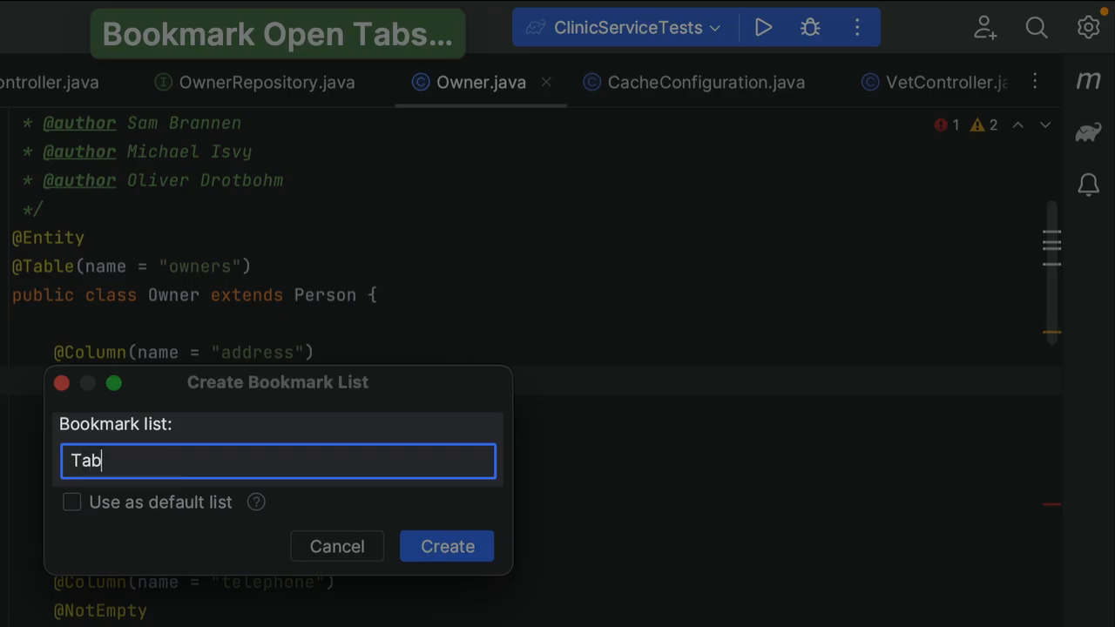
{"action": "type", "text": "s"}
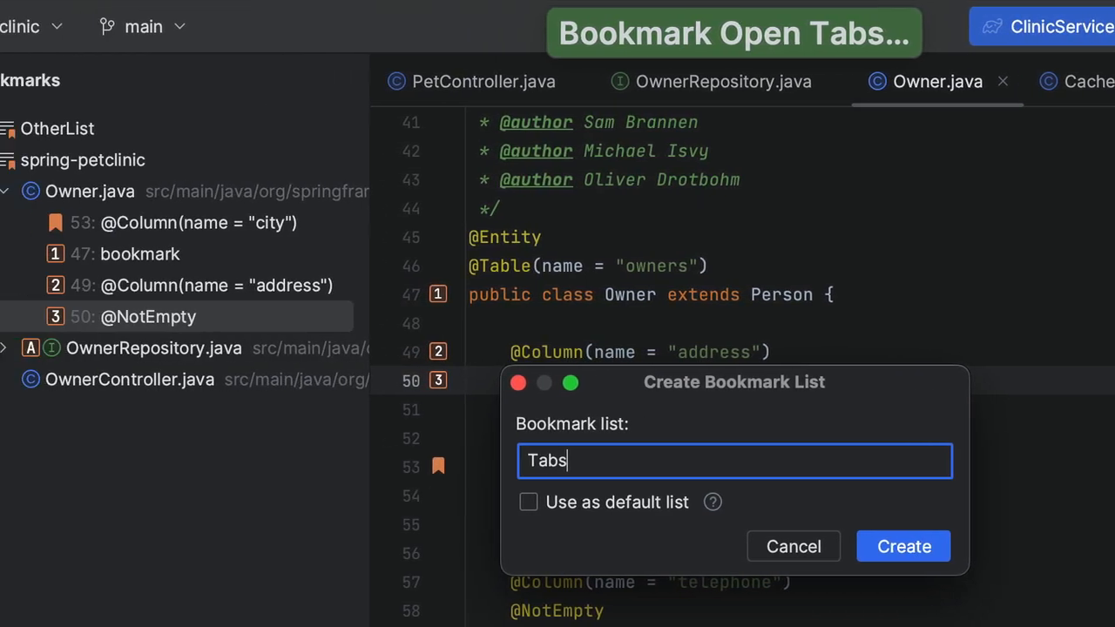
{"action": "left_click", "coordinate": [904, 546]}
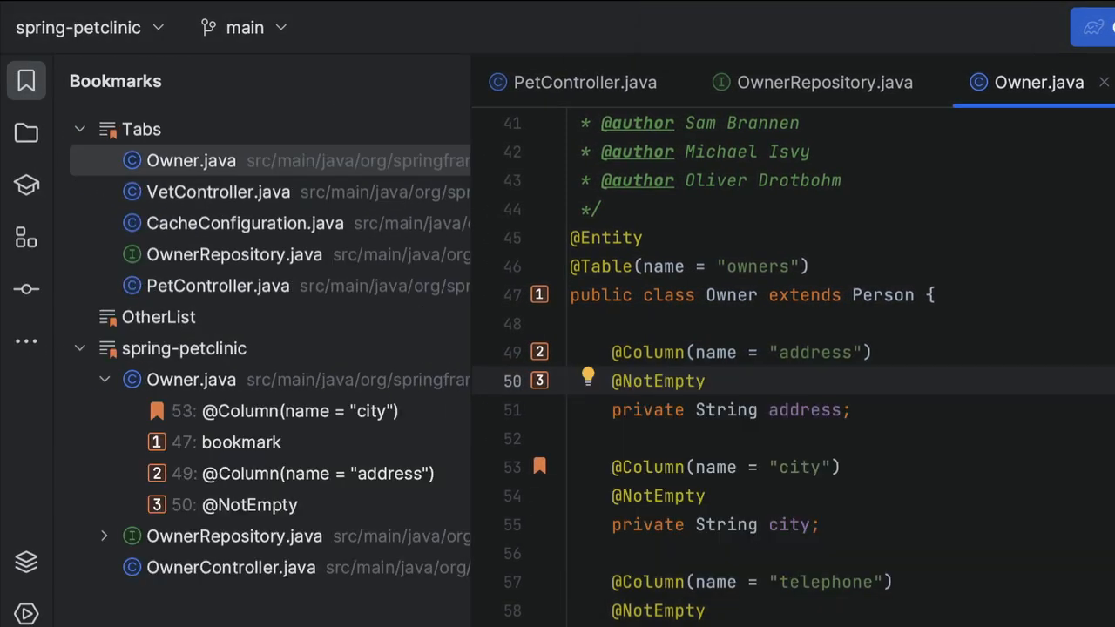